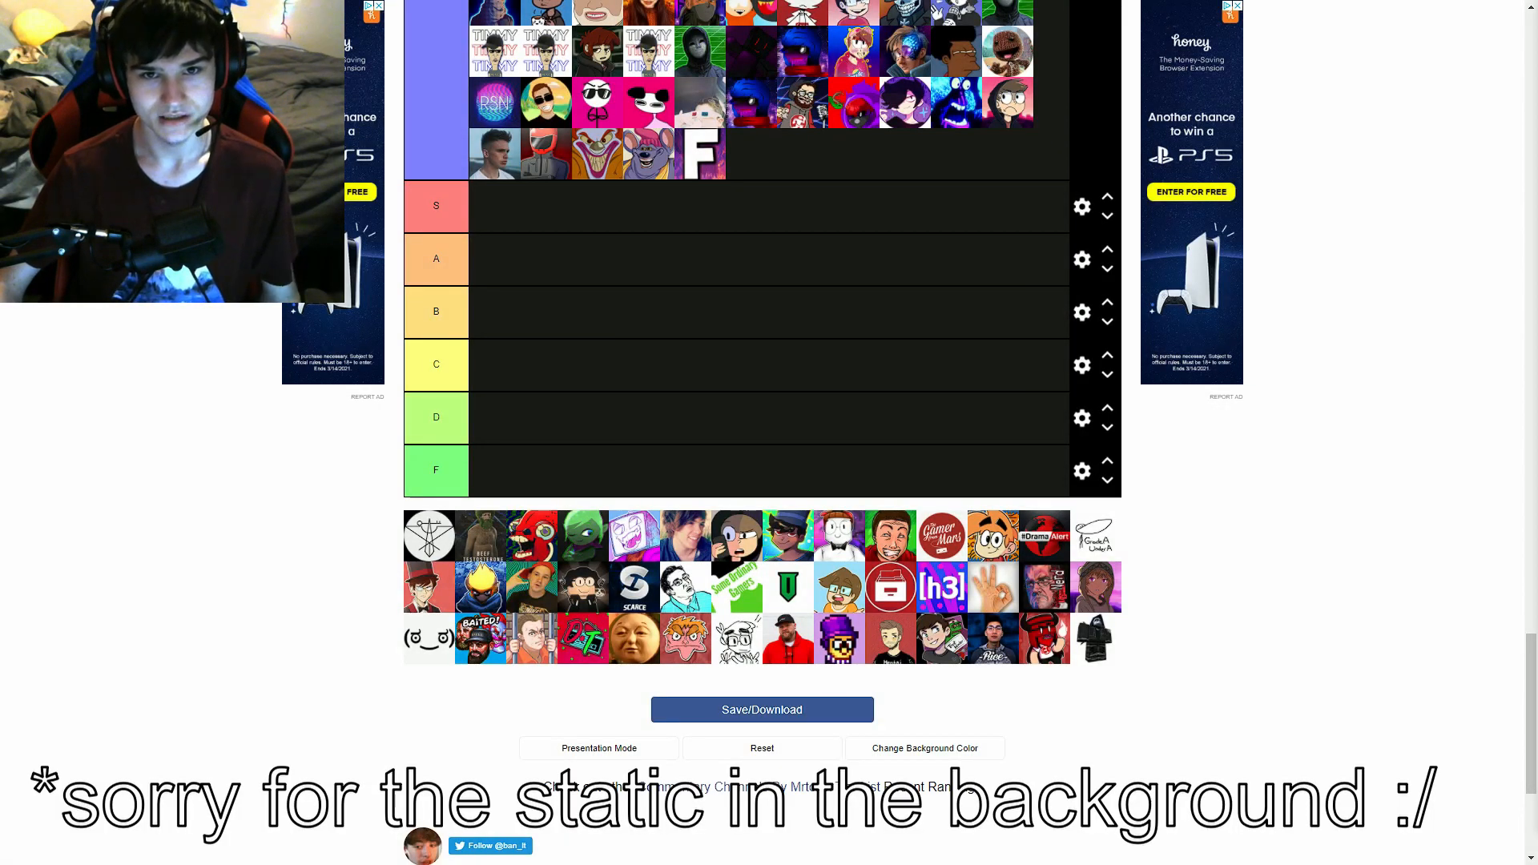
Rank the first channel avatars into the S, A and B rows (seven, three, one)
{"action": "scroll", "scroll_direction": "down", "scroll_amount": 3}
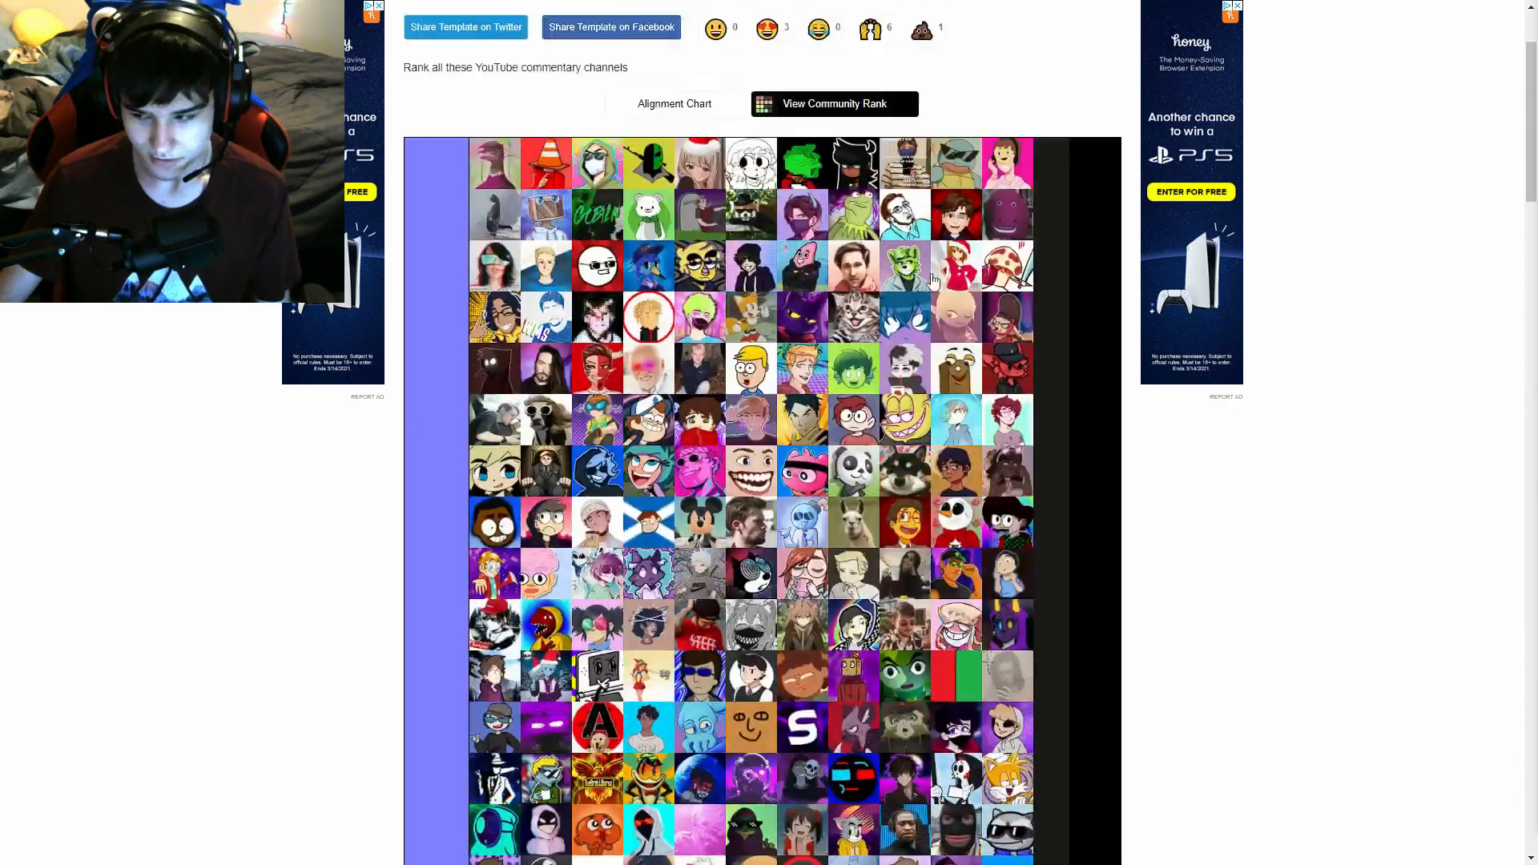
{"action": "scroll", "scroll_direction": "down", "scroll_amount": 3}
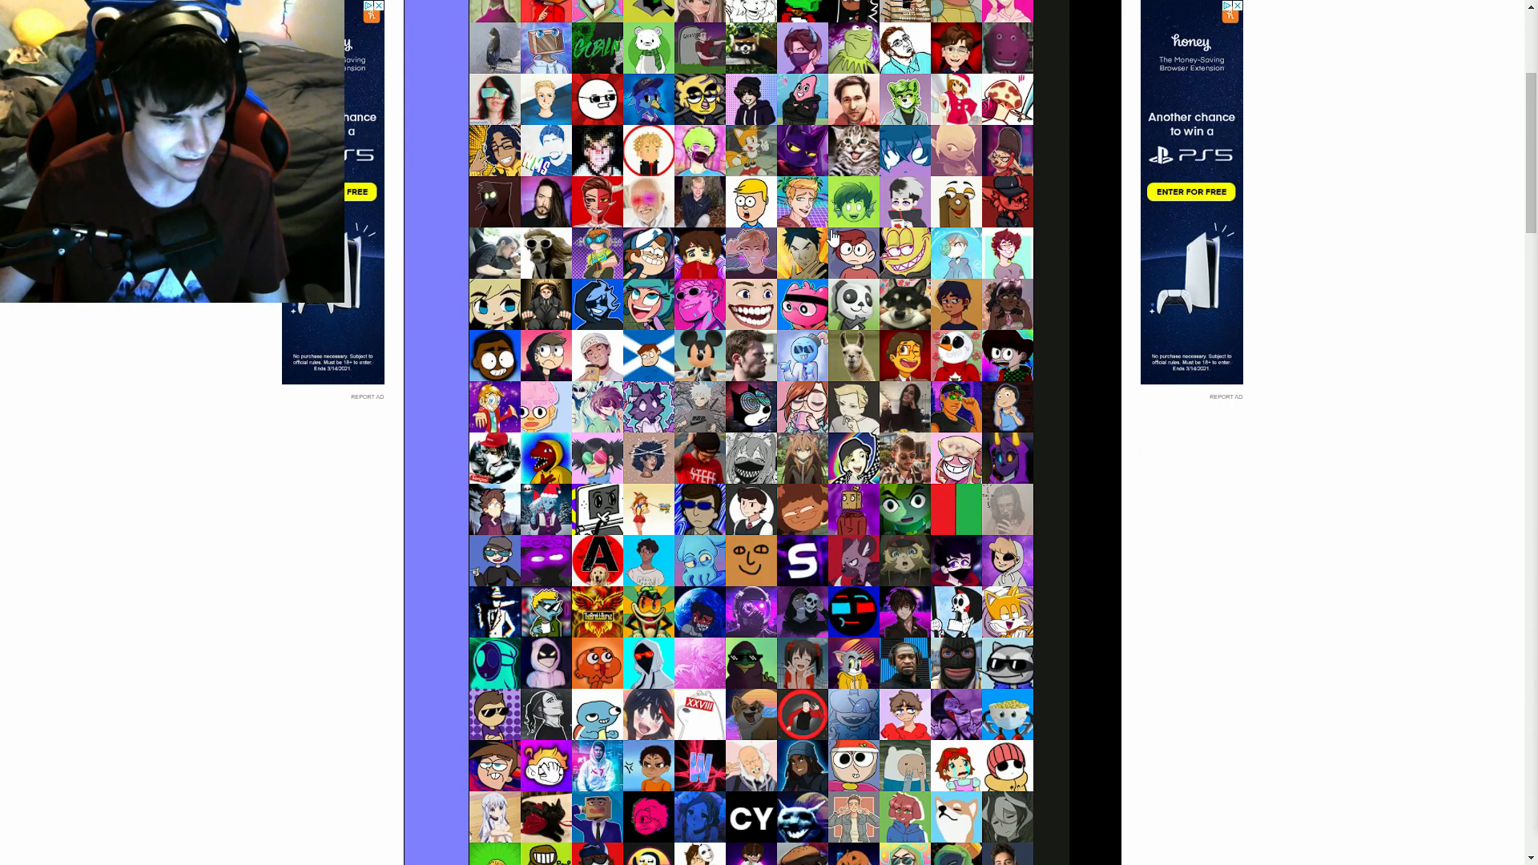
{"action": "scroll", "scroll_direction": "down", "scroll_amount": 3}
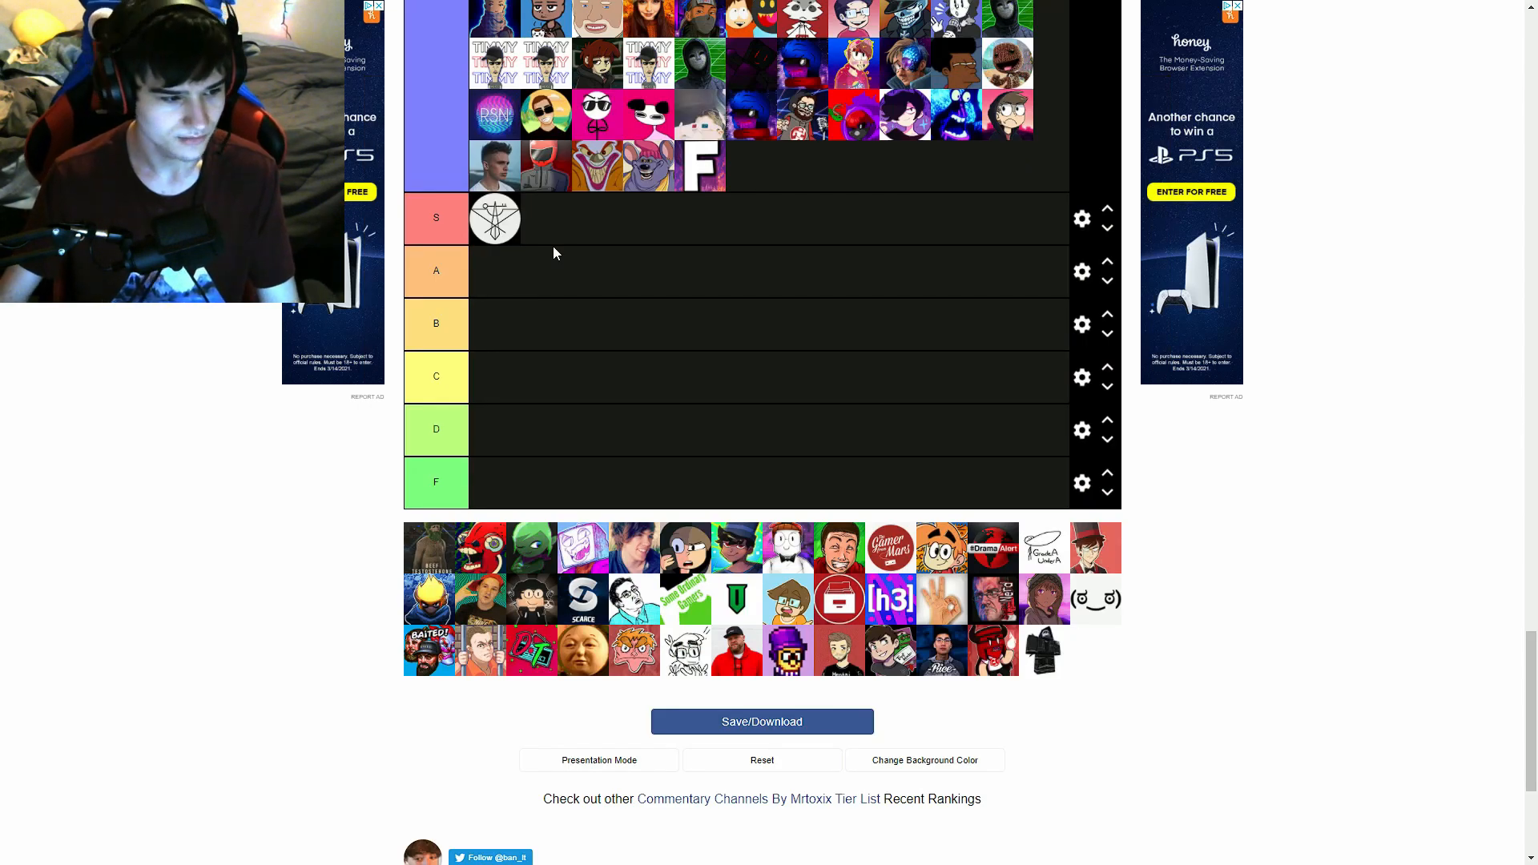
{"action": "left_click_drag", "start_coordinate": [430, 548], "coordinate": [547, 216]}
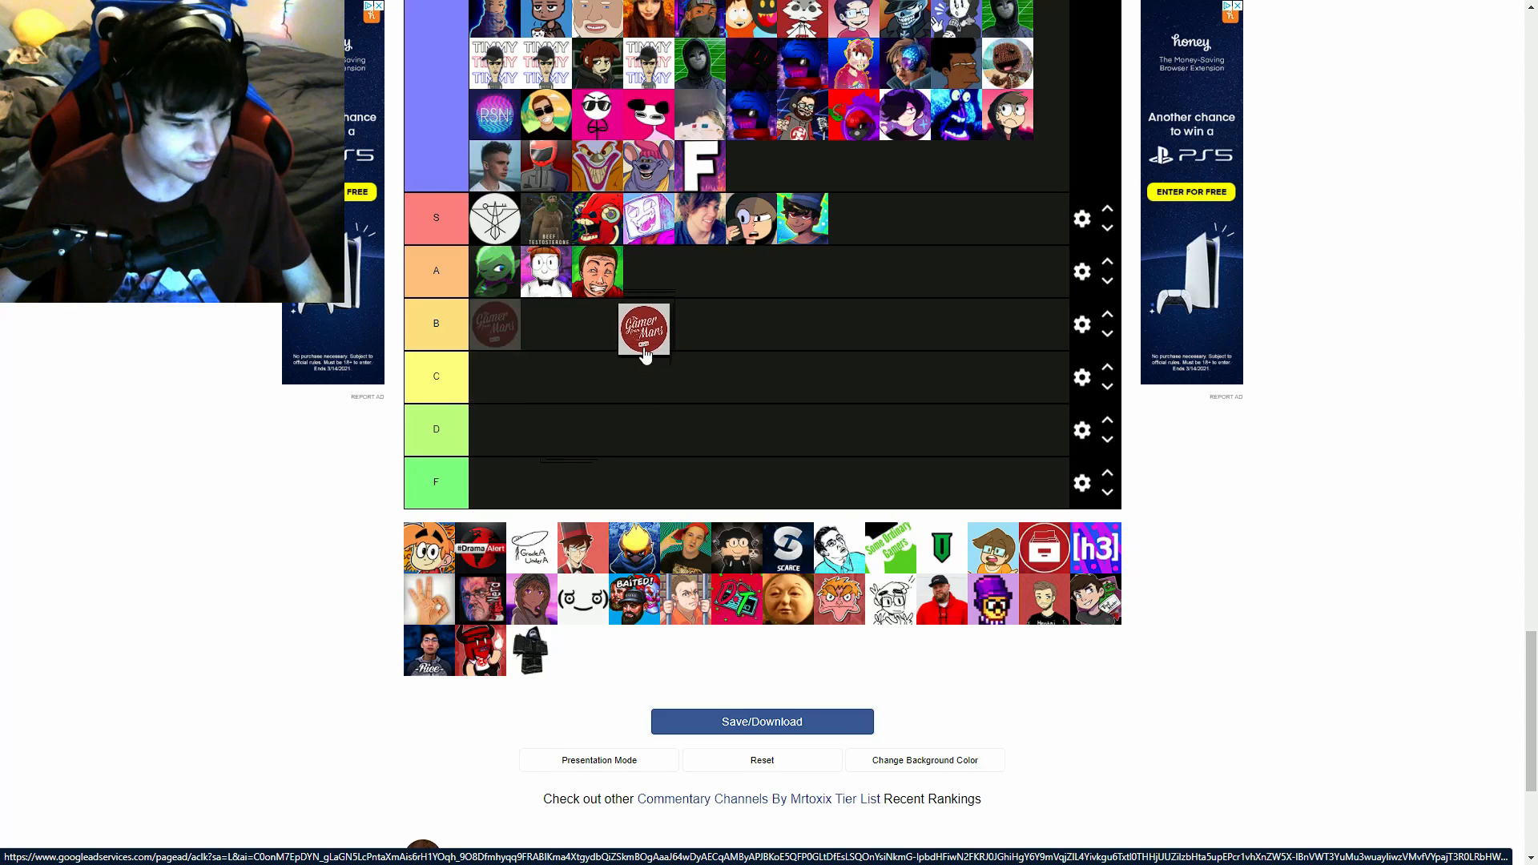
Settle the red Gamer From Mars logo in the B row after trying D
{"action": "left_click_drag", "start_coordinate": [644, 334], "coordinate": [649, 322]}
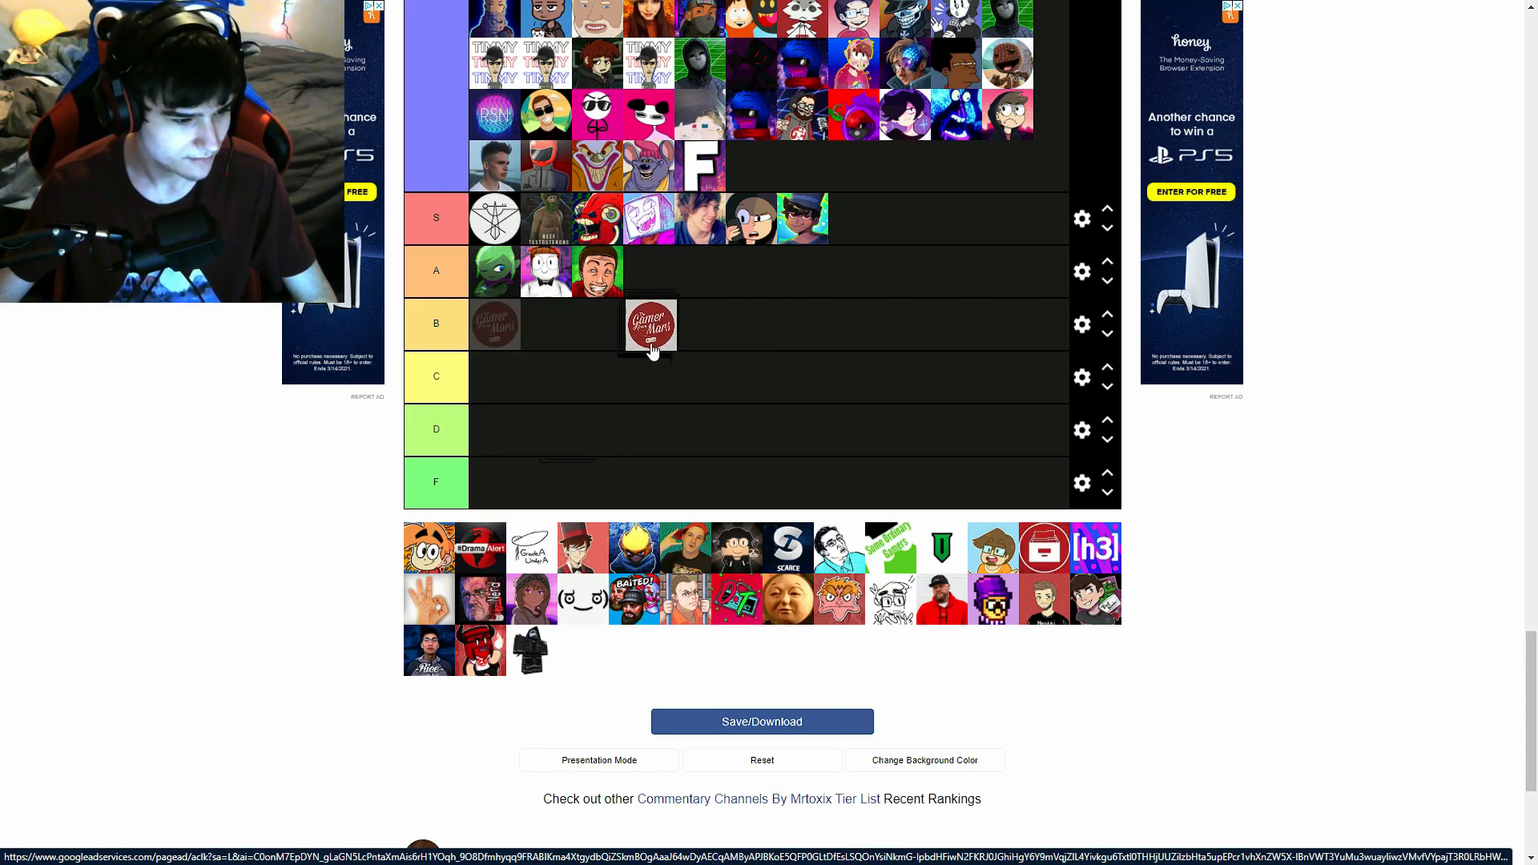
{"action": "left_click_drag", "start_coordinate": [650, 324], "coordinate": [651, 375]}
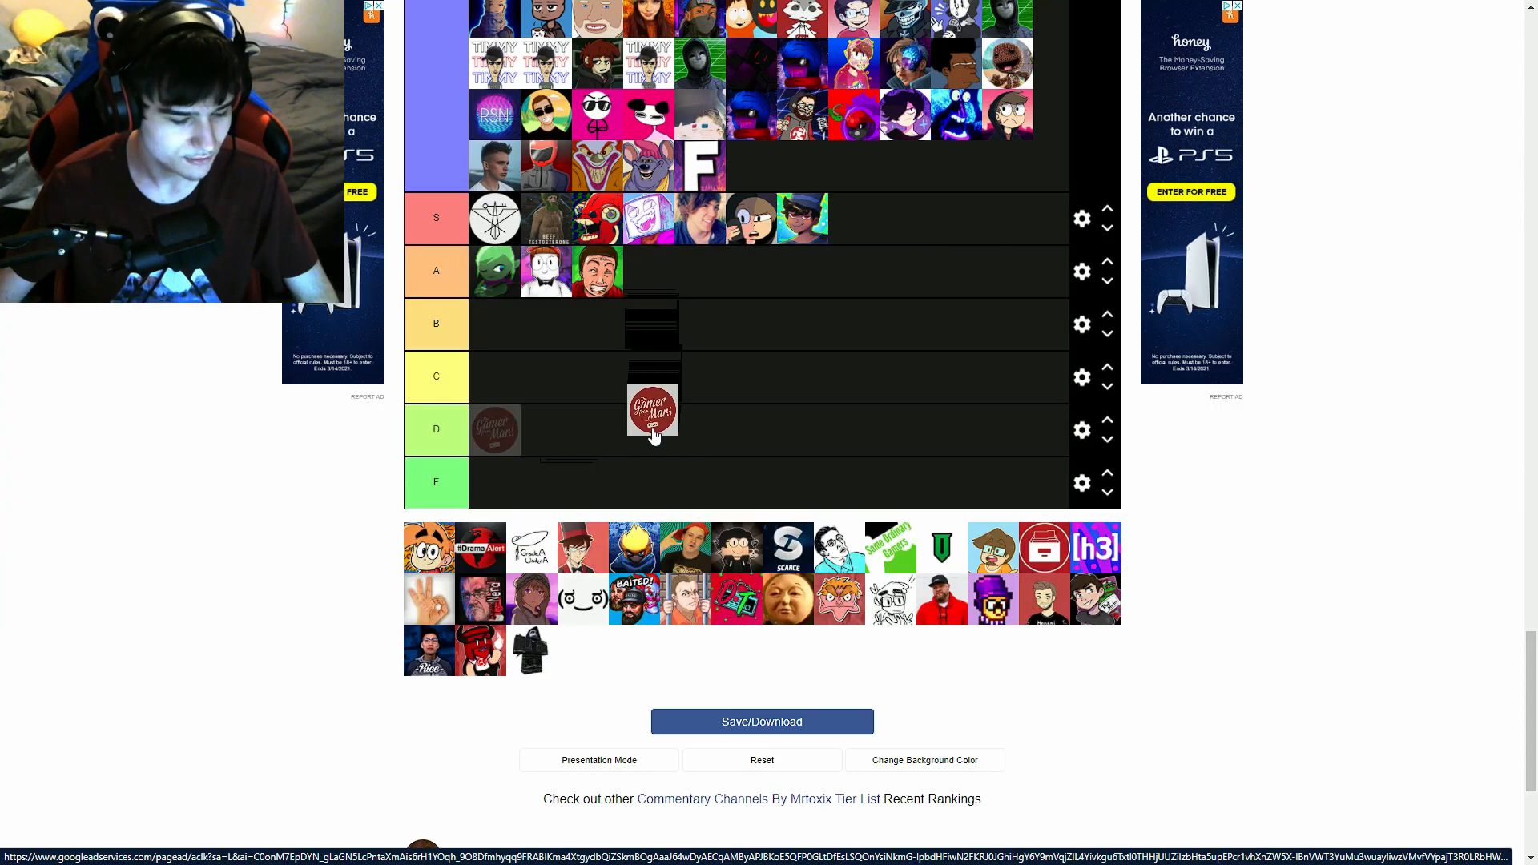
{"action": "left_click_drag", "start_coordinate": [652, 430], "coordinate": [676, 314]}
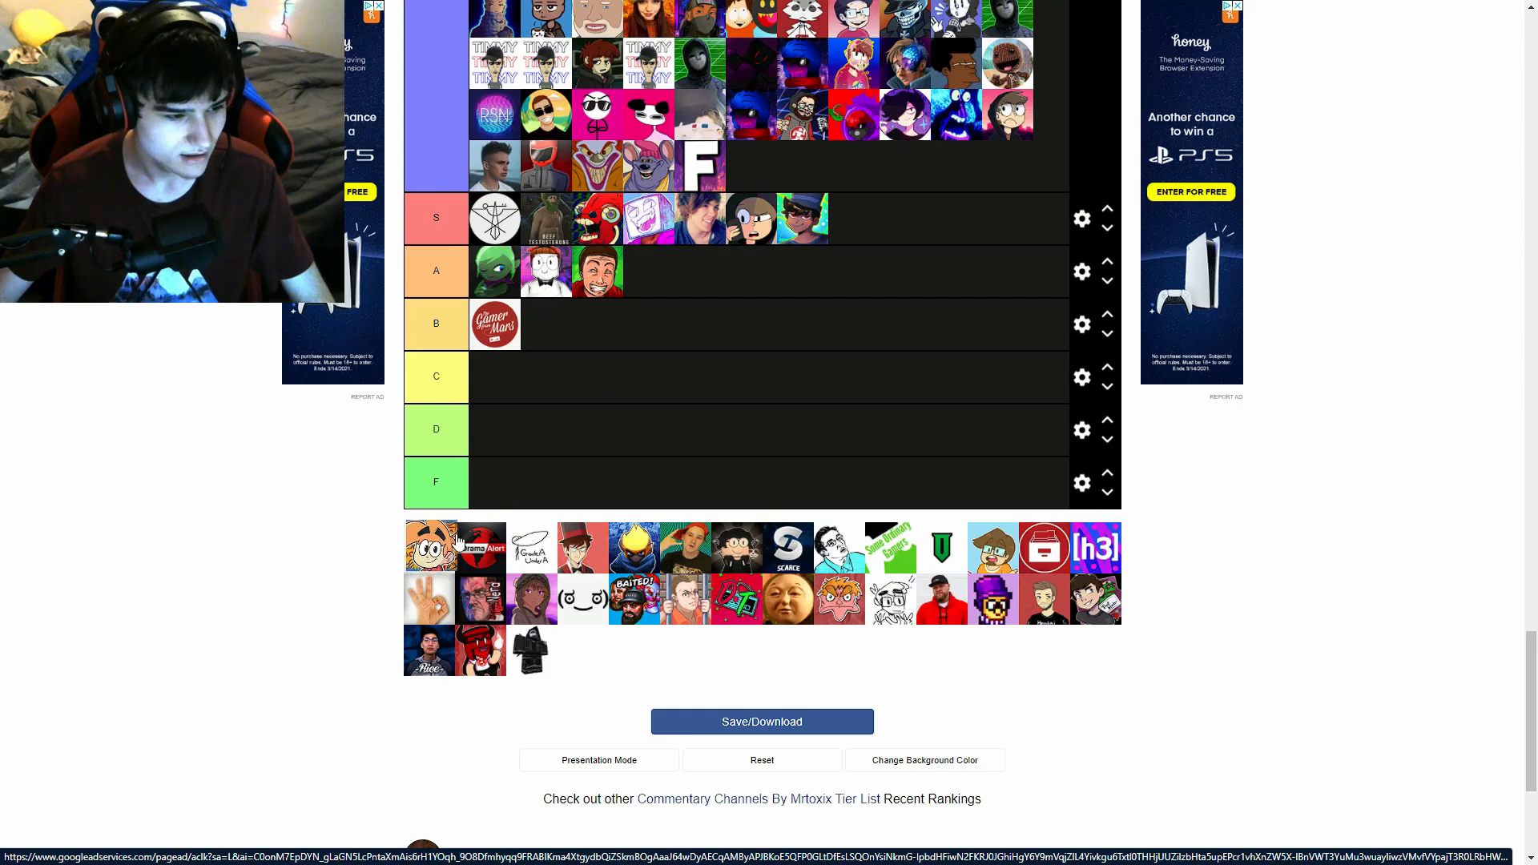
Place the orange cartoon face avatar as the first C-row entry
{"action": "left_click_drag", "start_coordinate": [430, 546], "coordinate": [672, 378]}
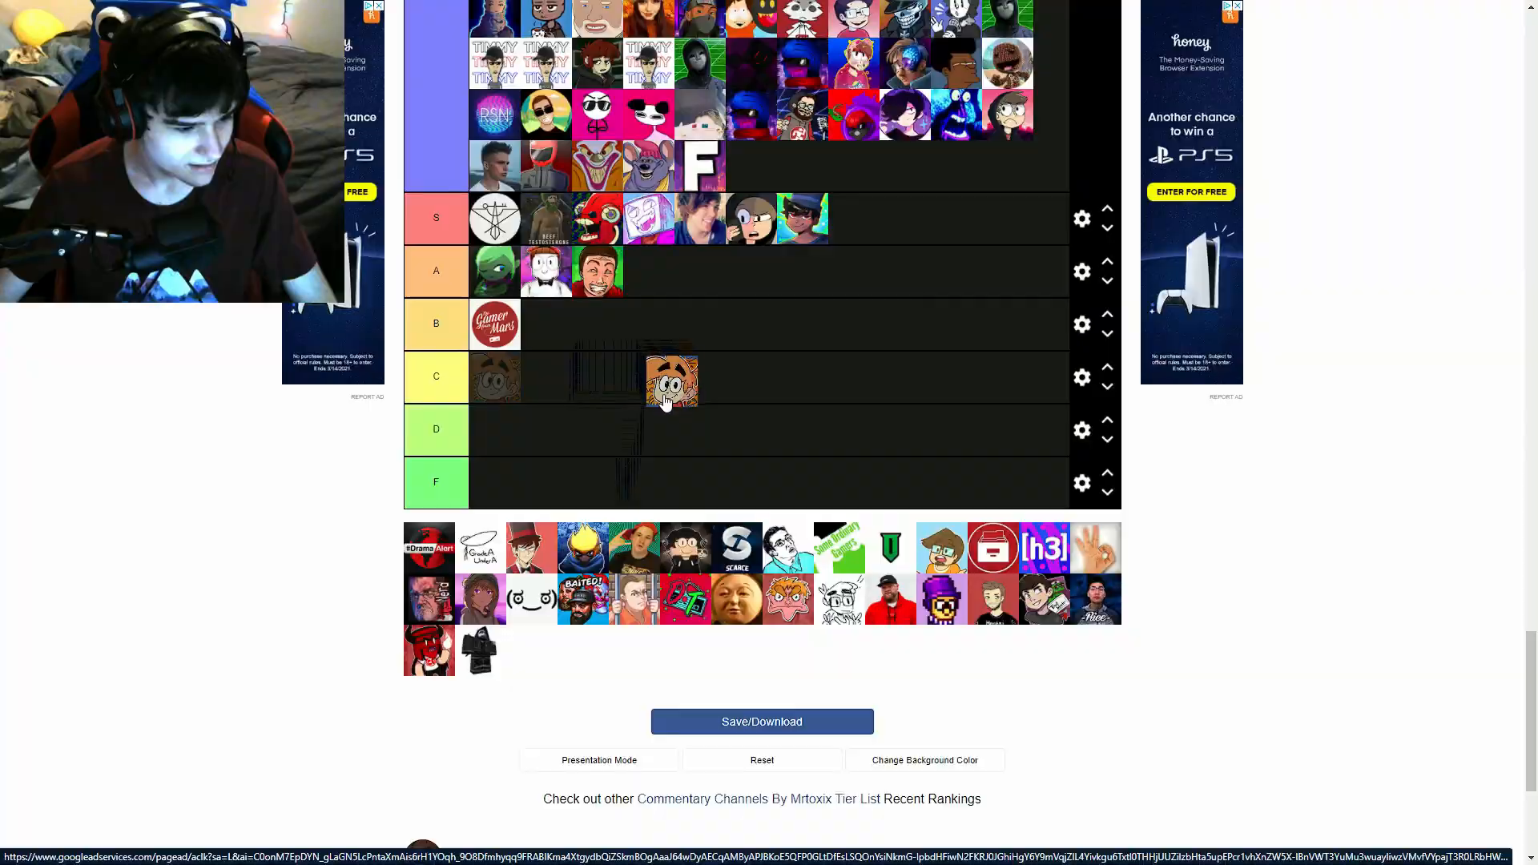
{"action": "left_click_drag", "start_coordinate": [671, 382], "coordinate": [615, 430]}
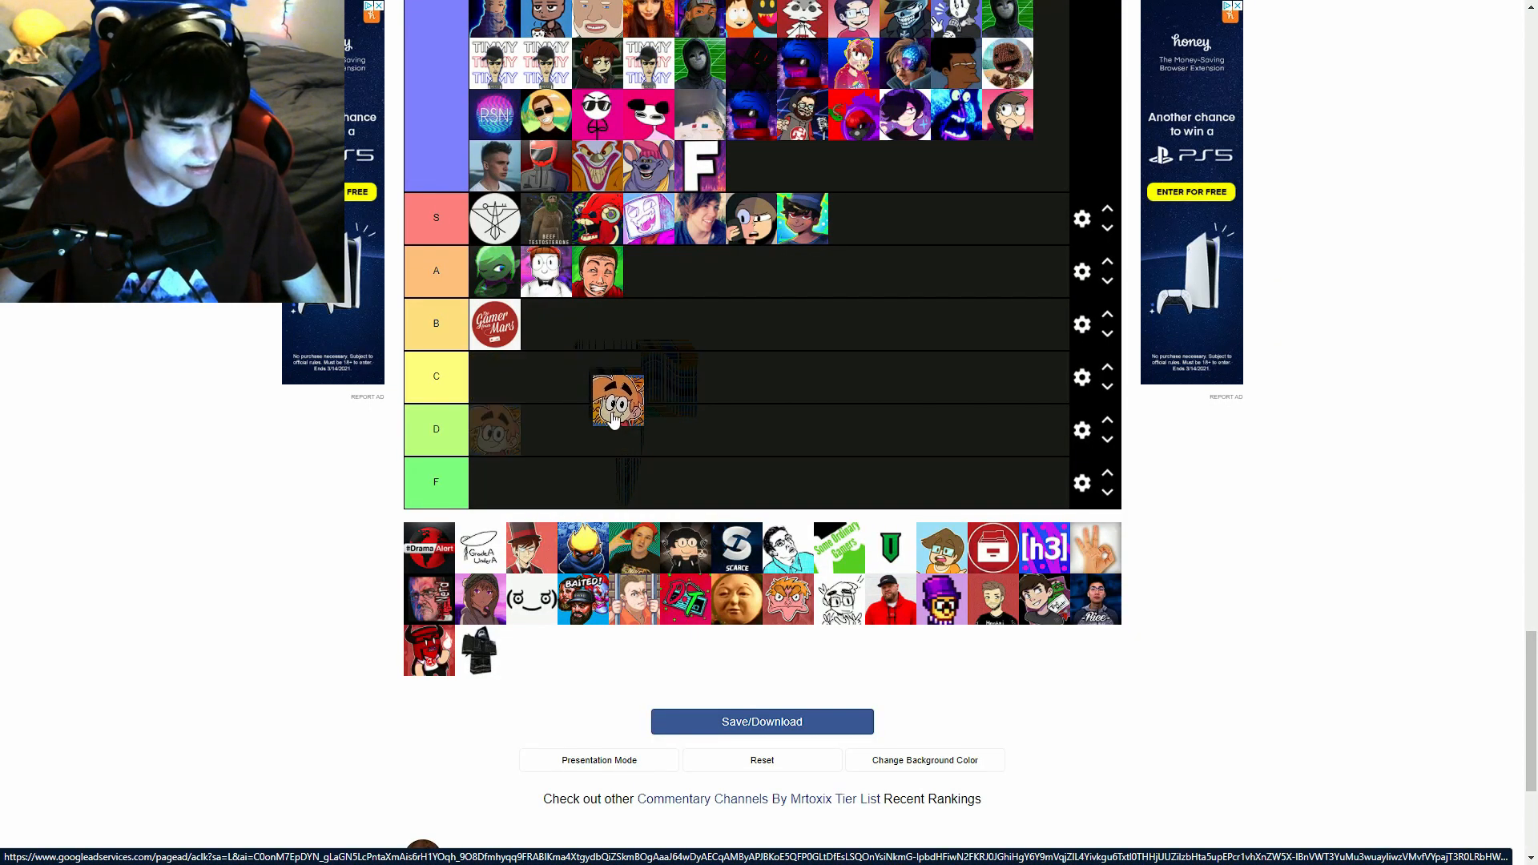
{"action": "left_click_drag", "start_coordinate": [615, 398], "coordinate": [649, 397]}
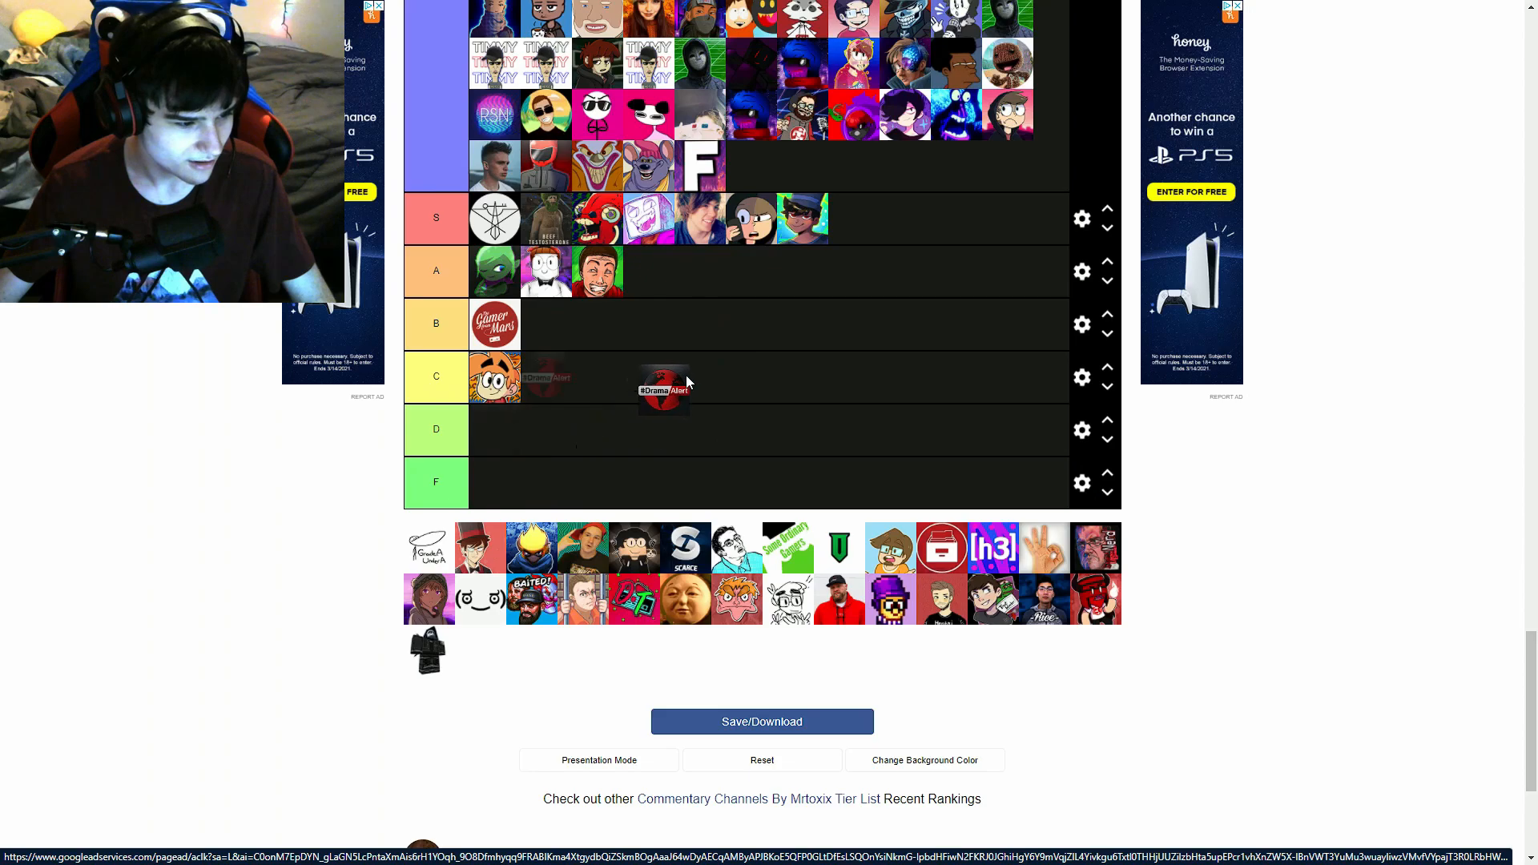
Move the DramaAlert avatar up from C and drop it into the B row
{"action": "left_click_drag", "start_coordinate": [663, 389], "coordinate": [708, 326]}
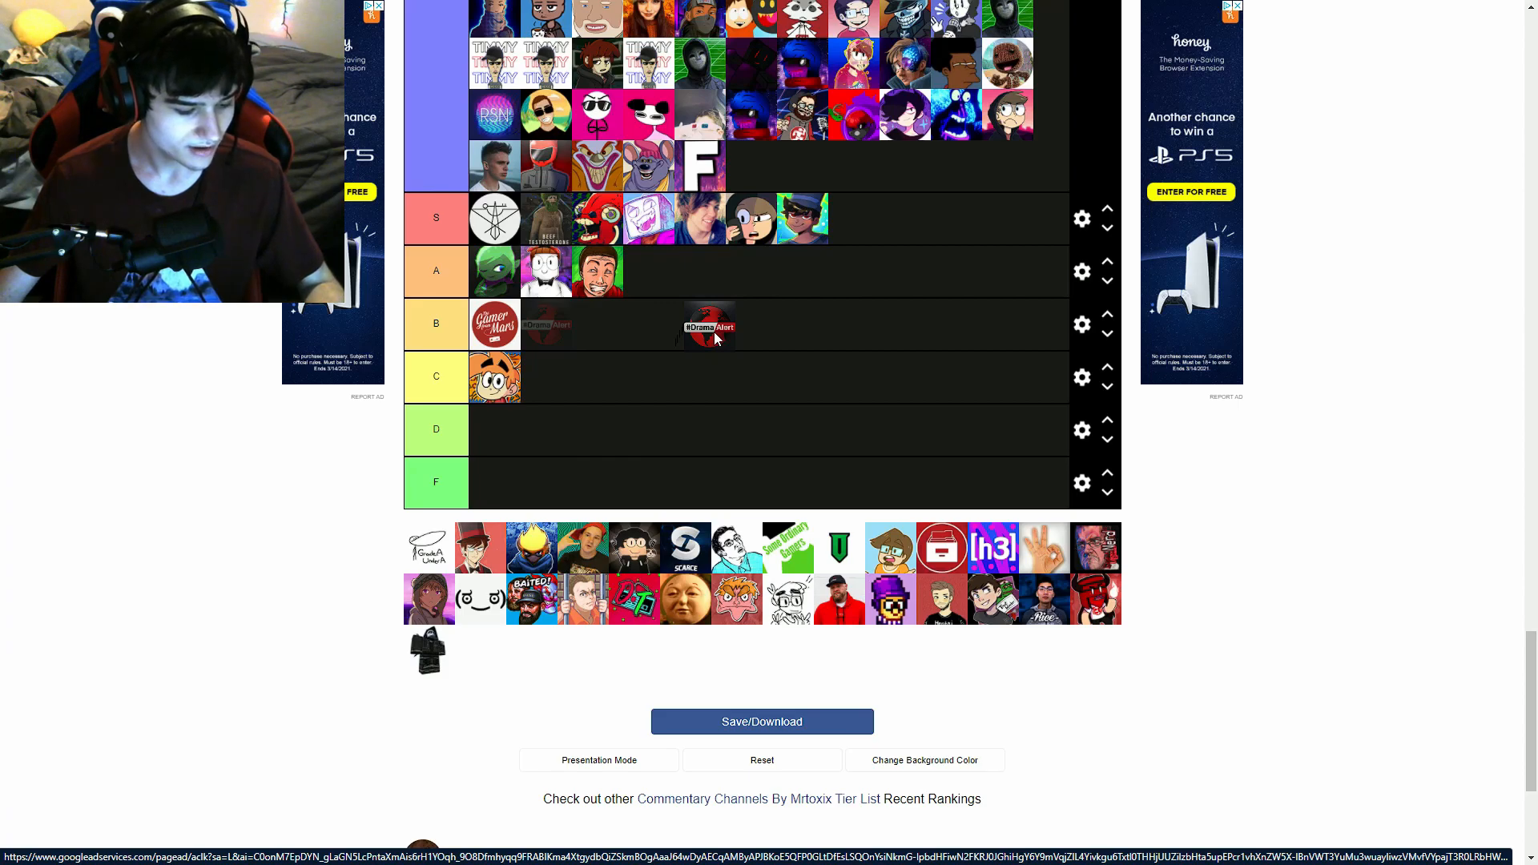
{"action": "left_click_drag", "start_coordinate": [707, 327], "coordinate": [862, 375]}
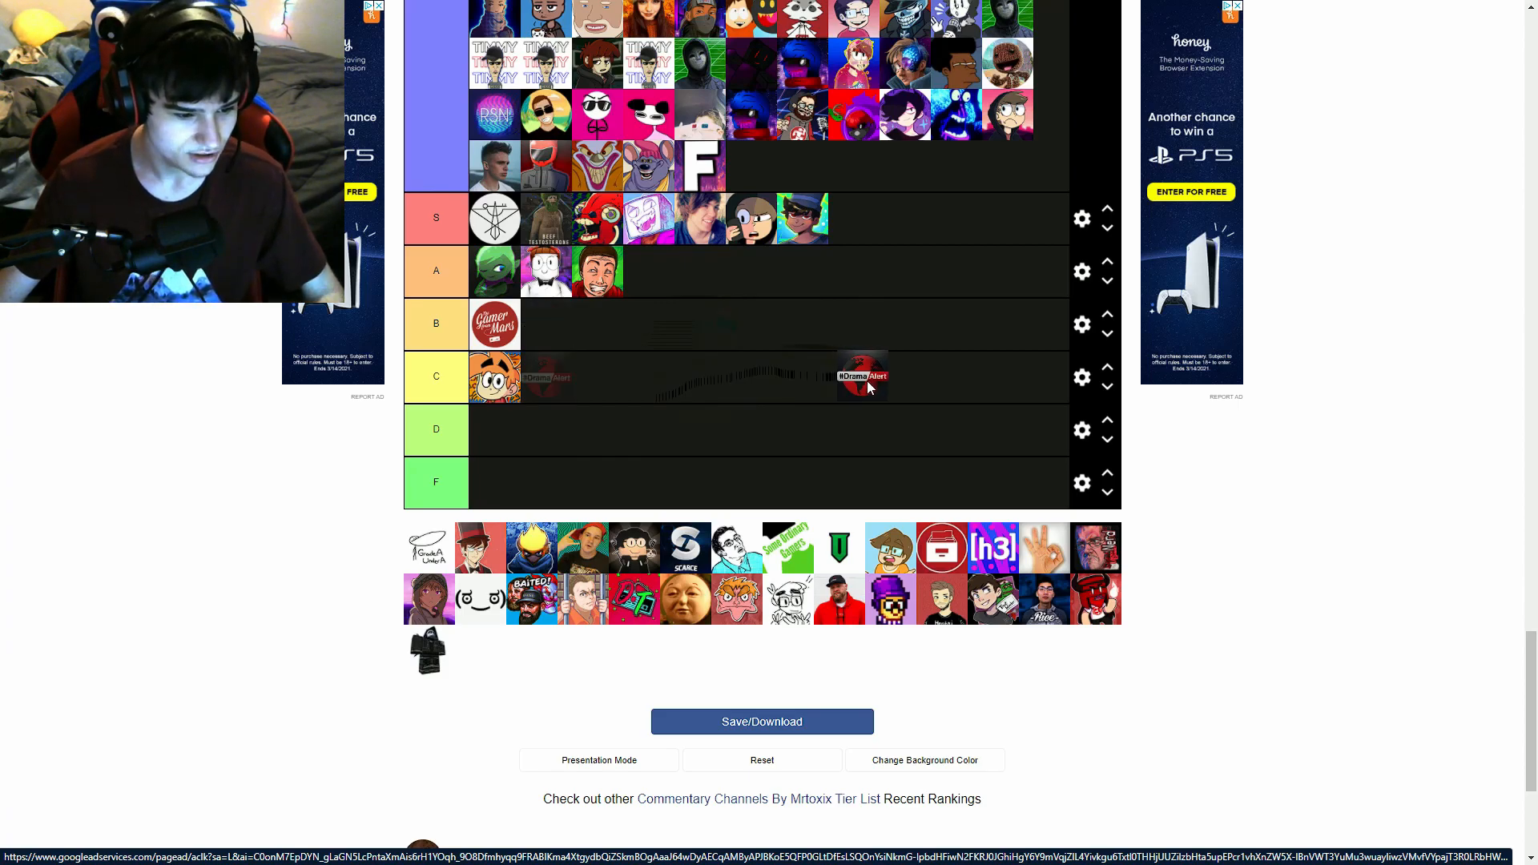
{"action": "left_click_drag", "start_coordinate": [863, 375], "coordinate": [895, 333]}
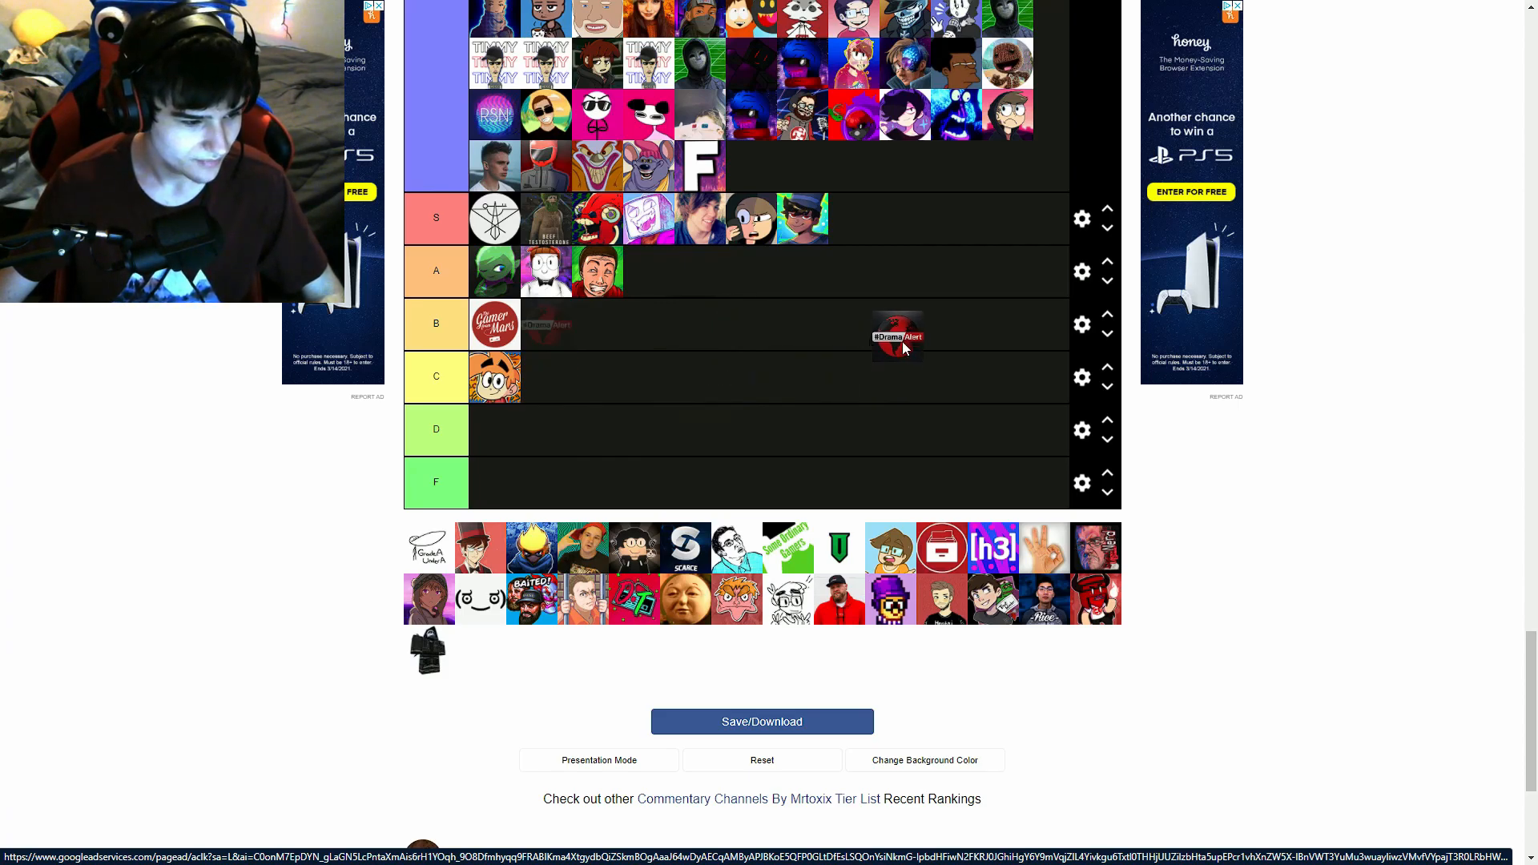
{"action": "left_click_drag", "start_coordinate": [895, 335], "coordinate": [545, 325]}
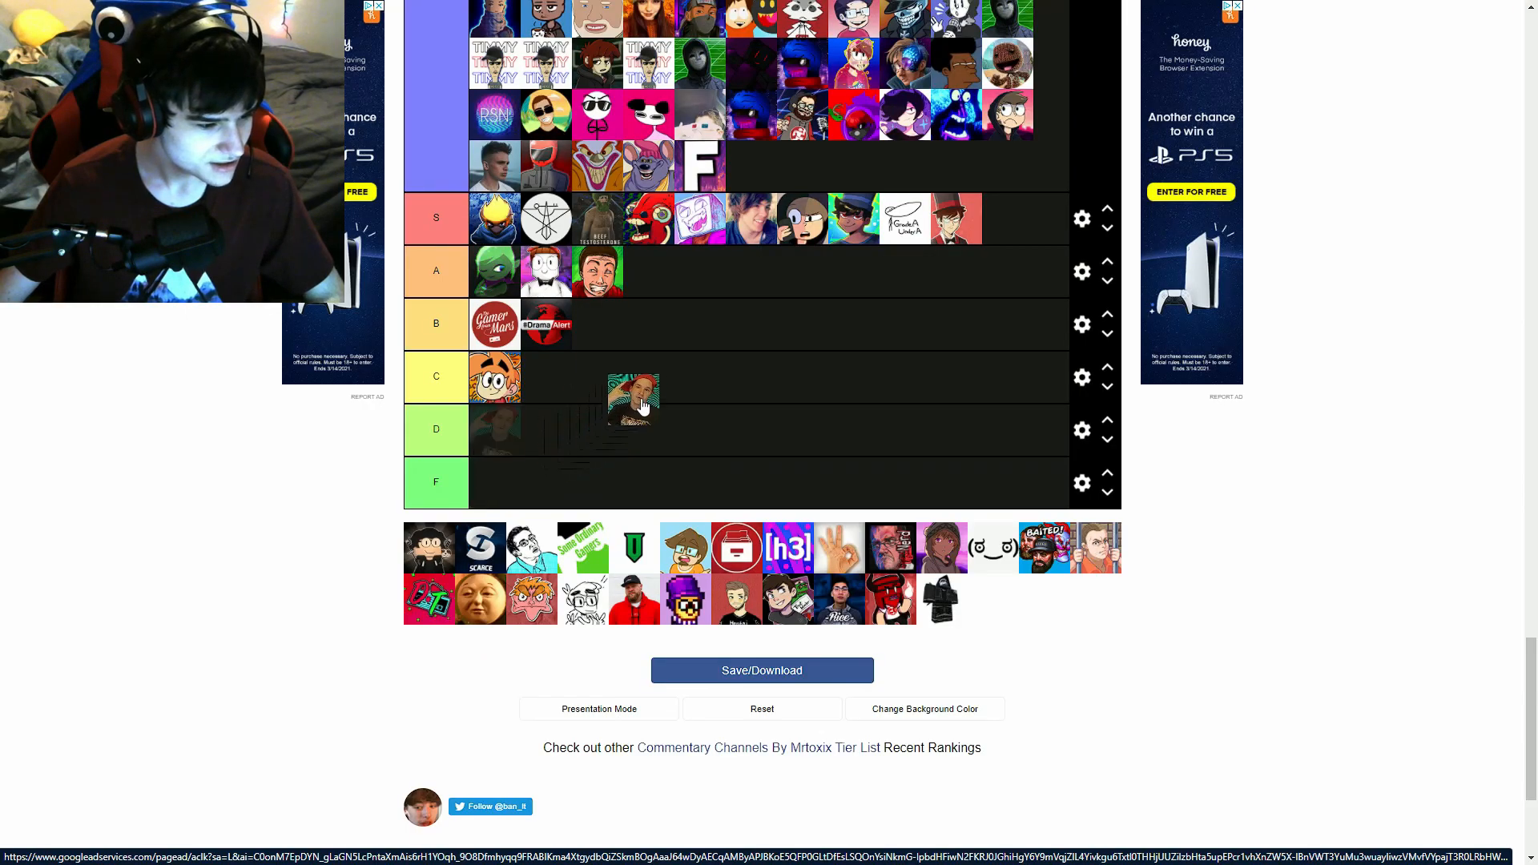
Rank the green-background face in C, another channel in S and the green cartoon in A
{"action": "left_click_drag", "start_coordinate": [633, 397], "coordinate": [674, 324]}
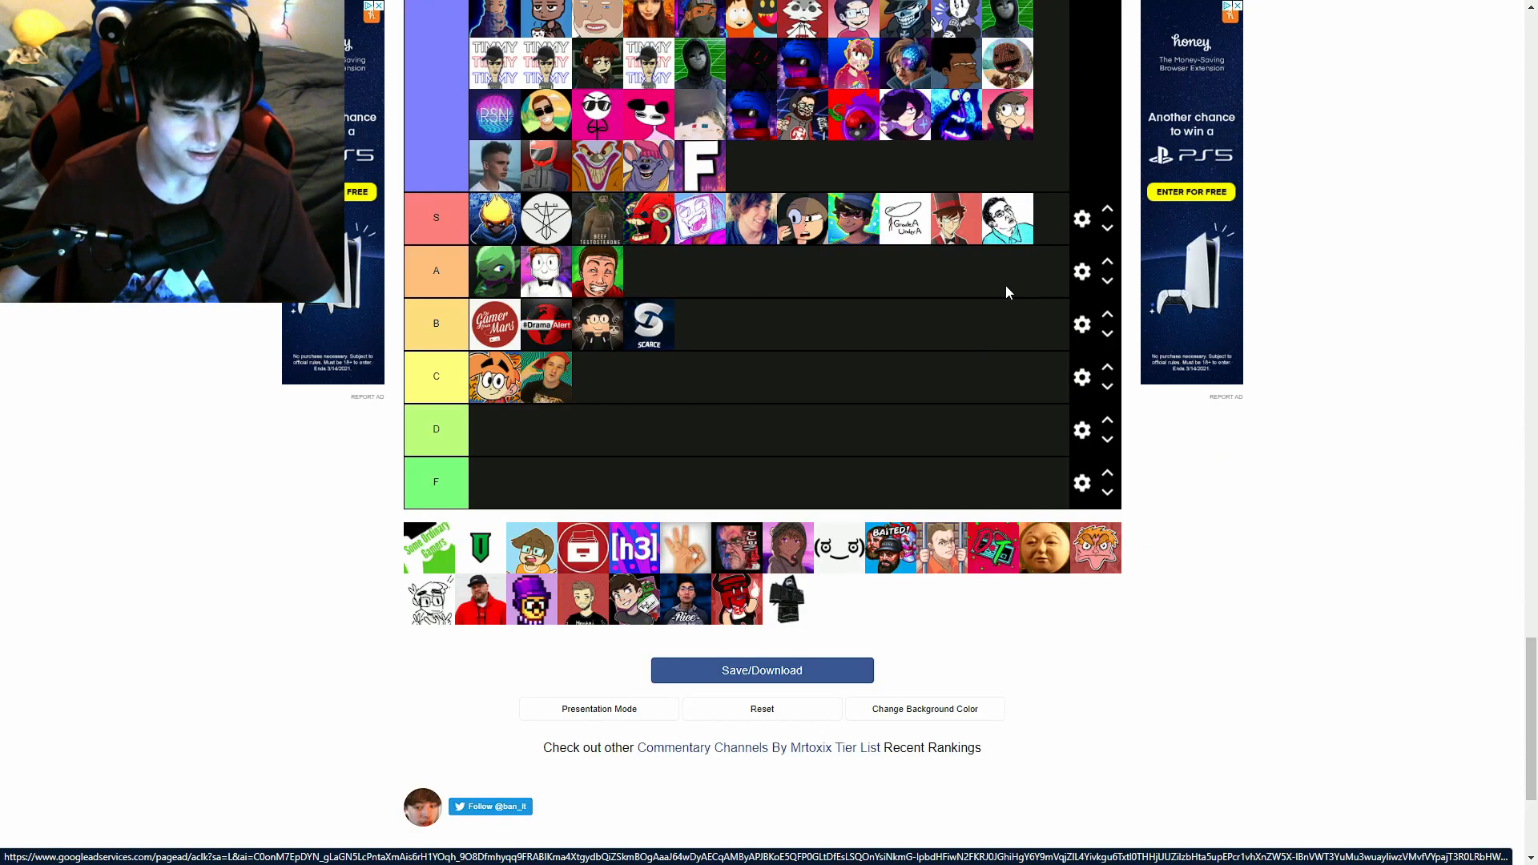
{"action": "left_click_drag", "start_coordinate": [430, 548], "coordinate": [942, 271]}
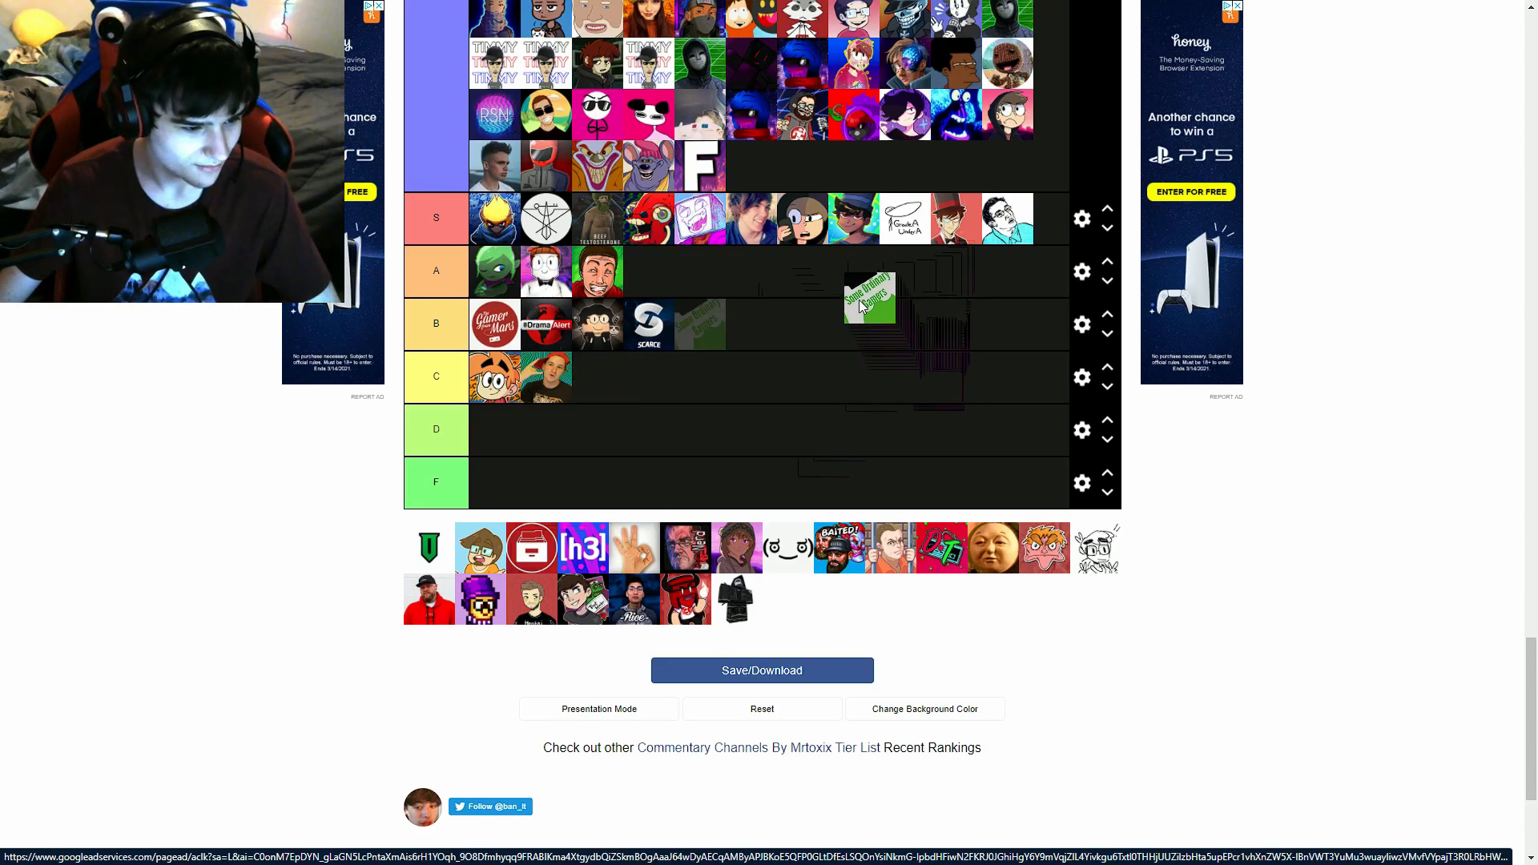
{"action": "left_click_drag", "start_coordinate": [869, 300], "coordinate": [800, 319]}
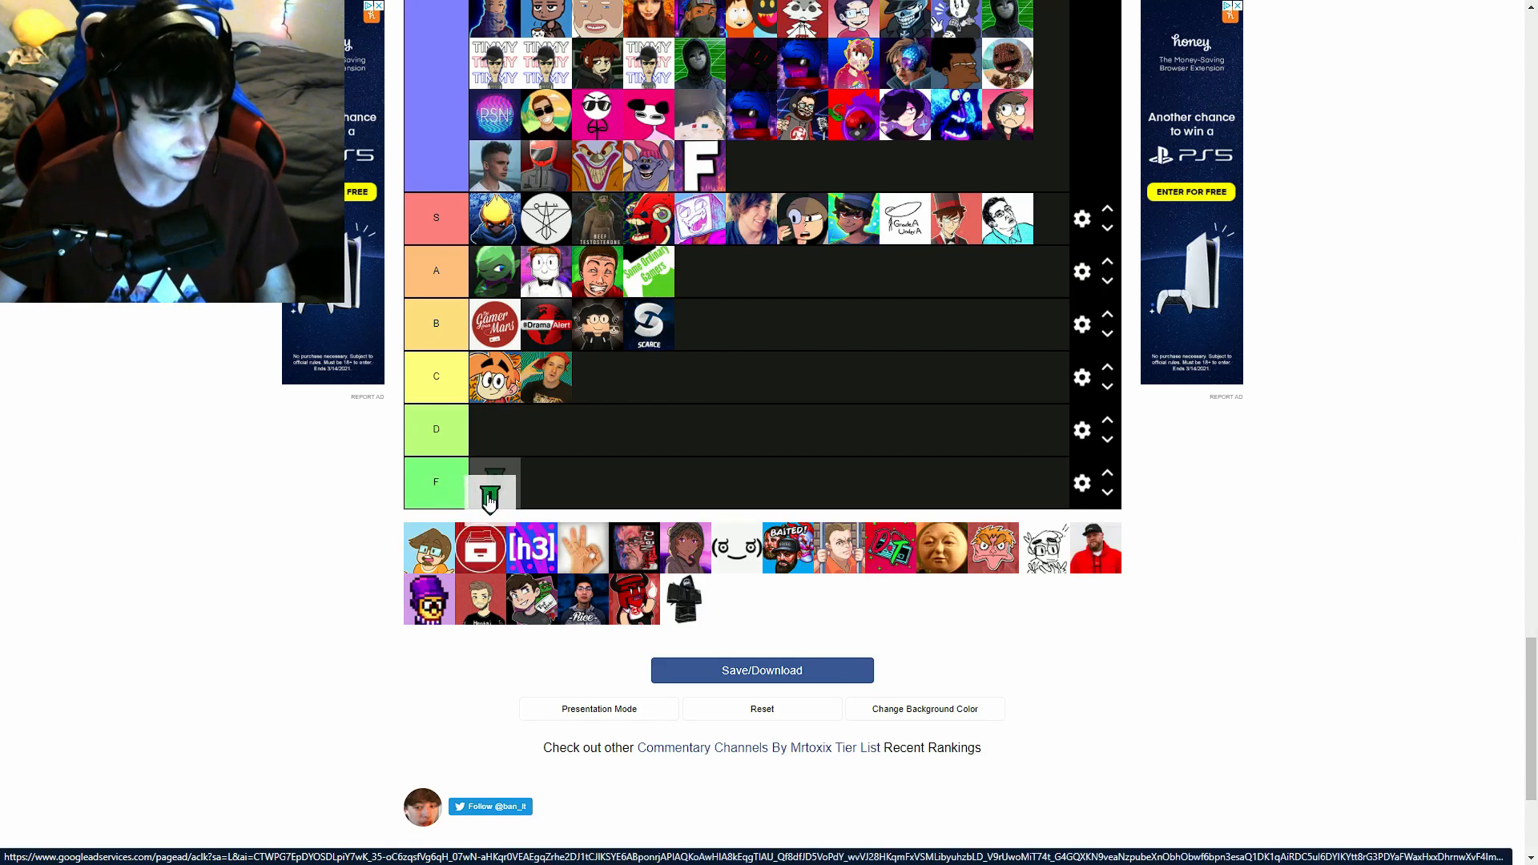
Place the green V shield in D, the cowboy-hat avatar in C and the red play-button logo in B
{"action": "left_click_drag", "start_coordinate": [494, 490], "coordinate": [667, 436]}
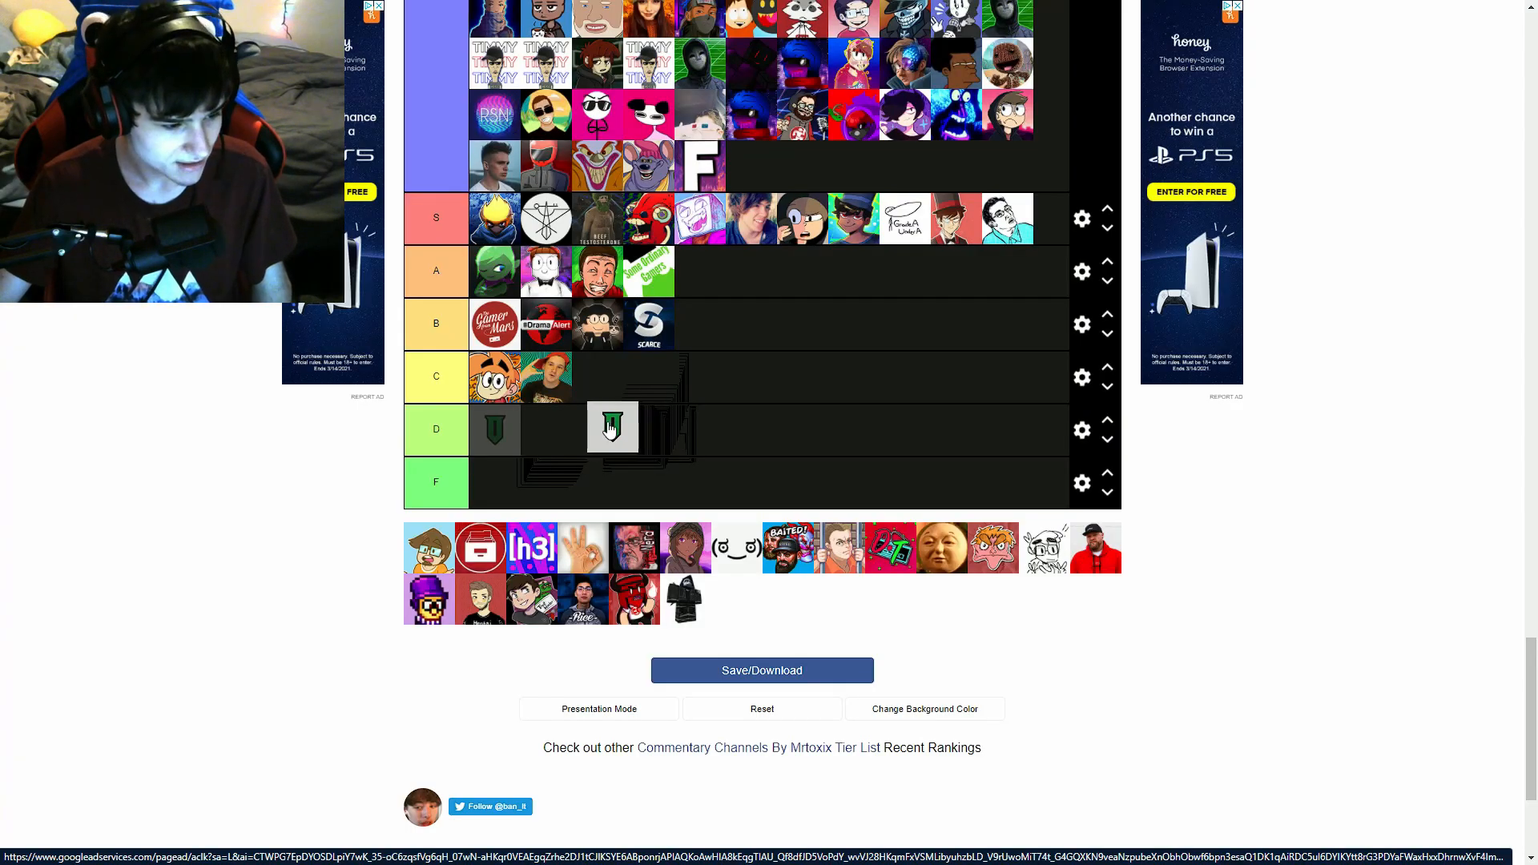
{"action": "left_click_drag", "start_coordinate": [614, 430], "coordinate": [509, 432]}
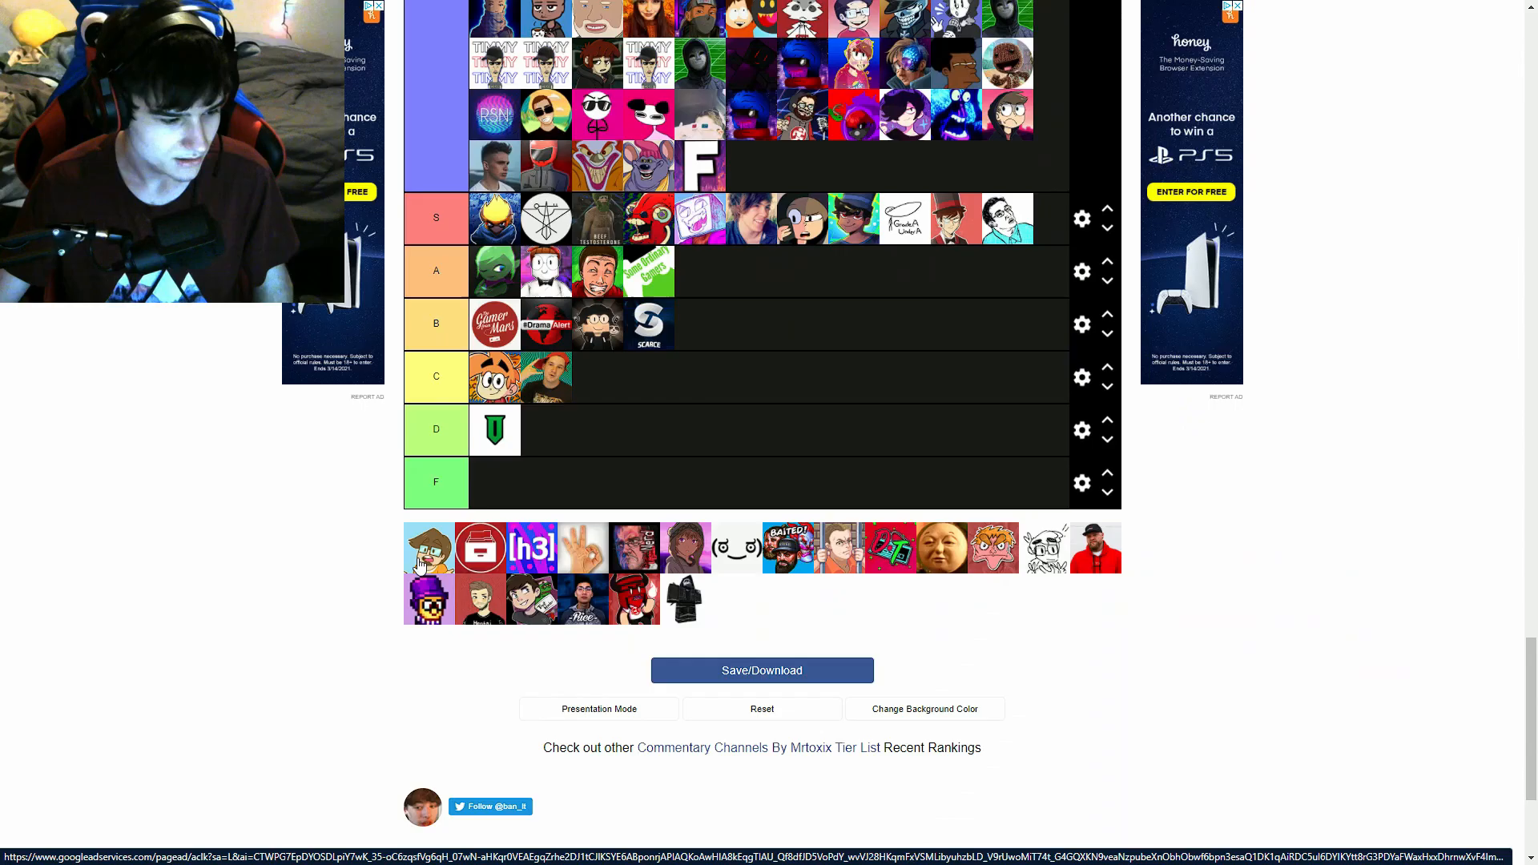
{"action": "left_click_drag", "start_coordinate": [428, 548], "coordinate": [758, 324]}
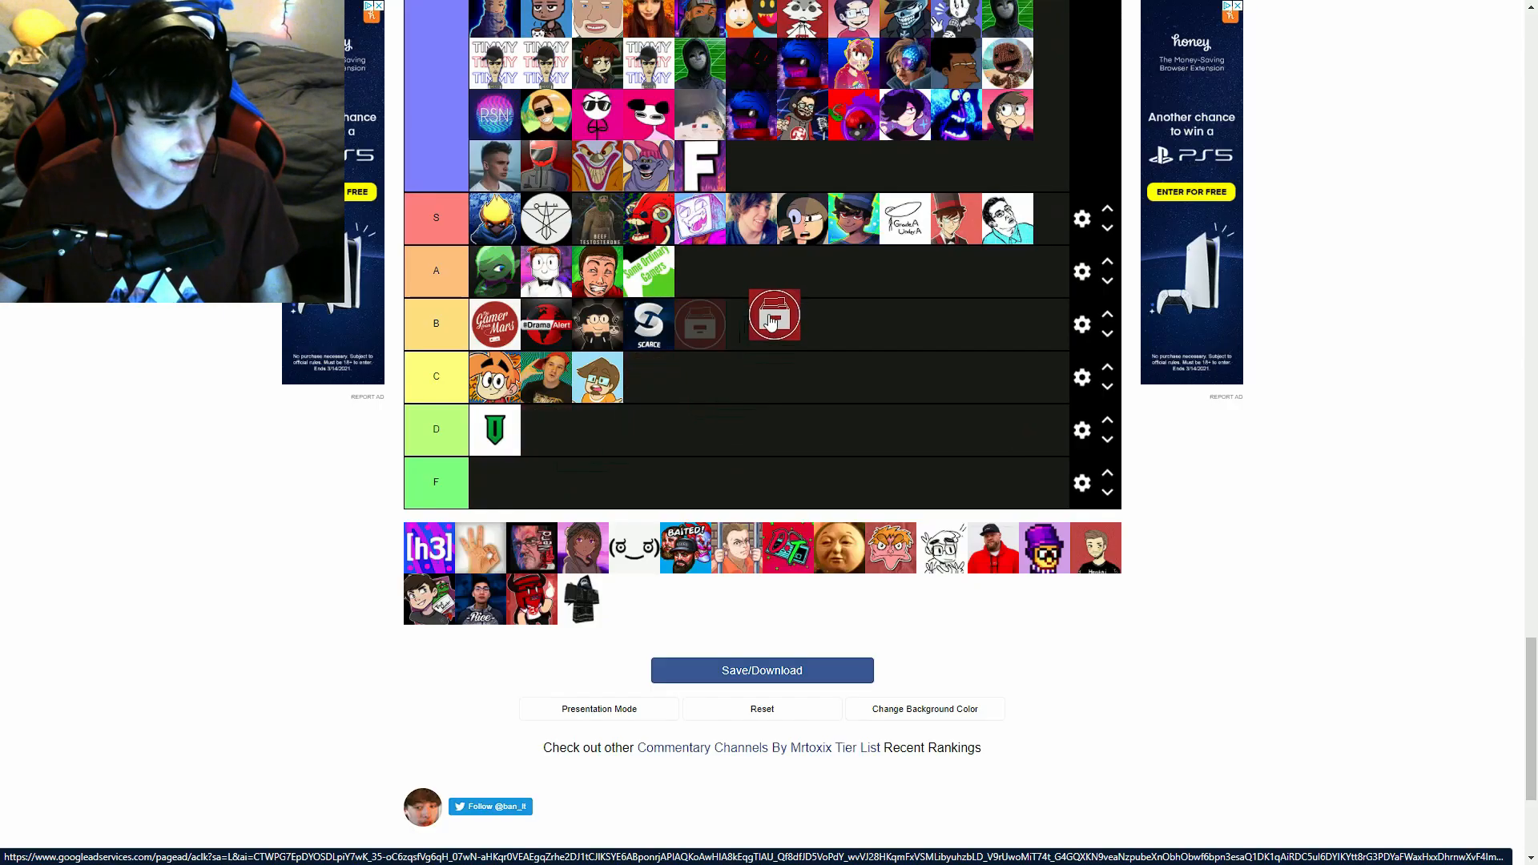
{"action": "left_click_drag", "start_coordinate": [772, 316], "coordinate": [701, 324]}
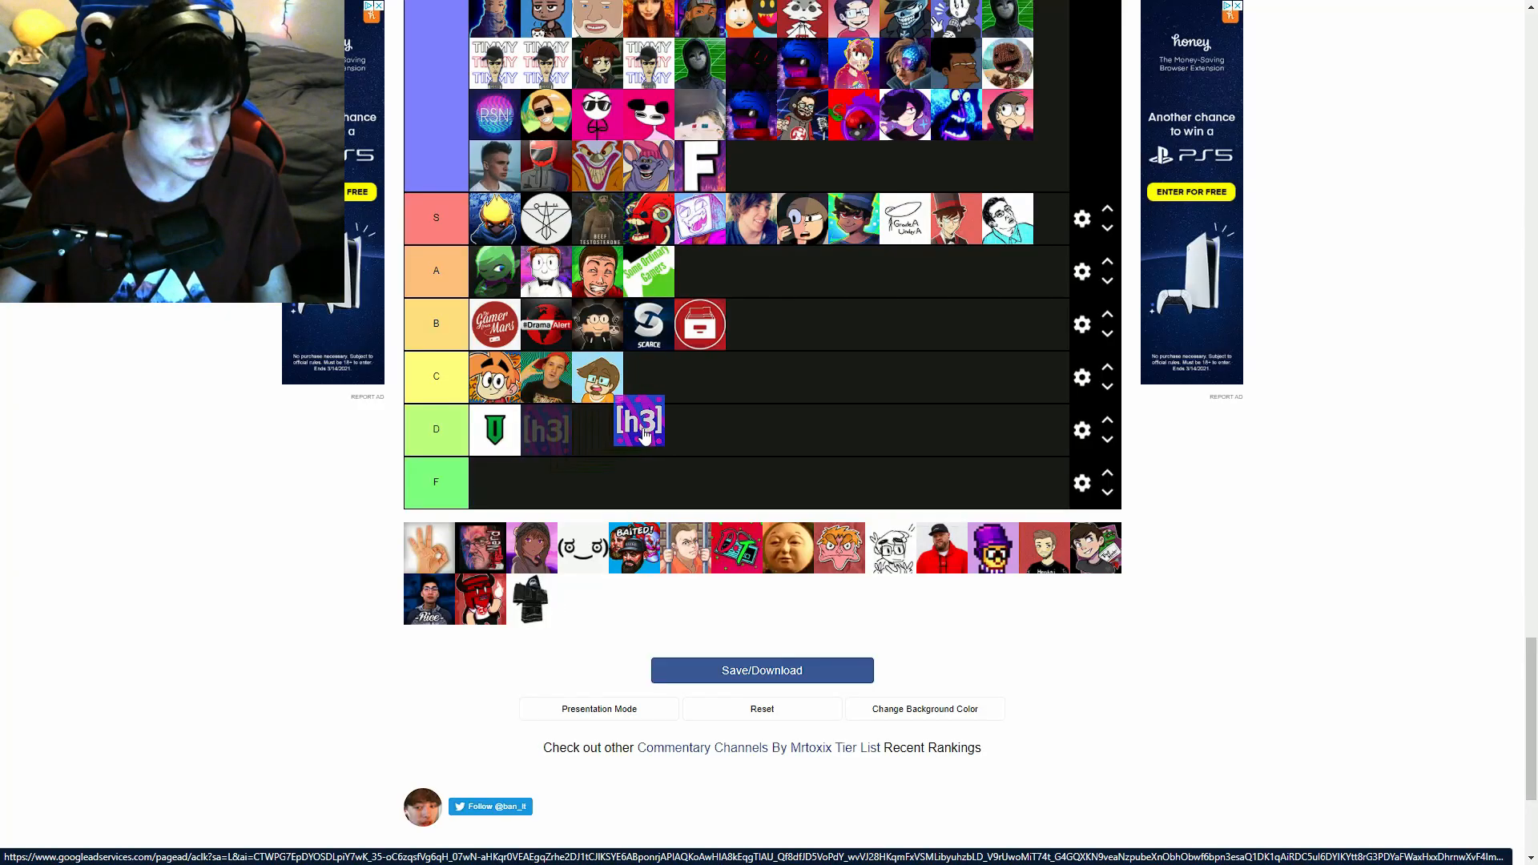
Settle the h3 avatar in tier B and the OK-hand sign in tier C
{"action": "left_click_drag", "start_coordinate": [639, 423], "coordinate": [811, 323]}
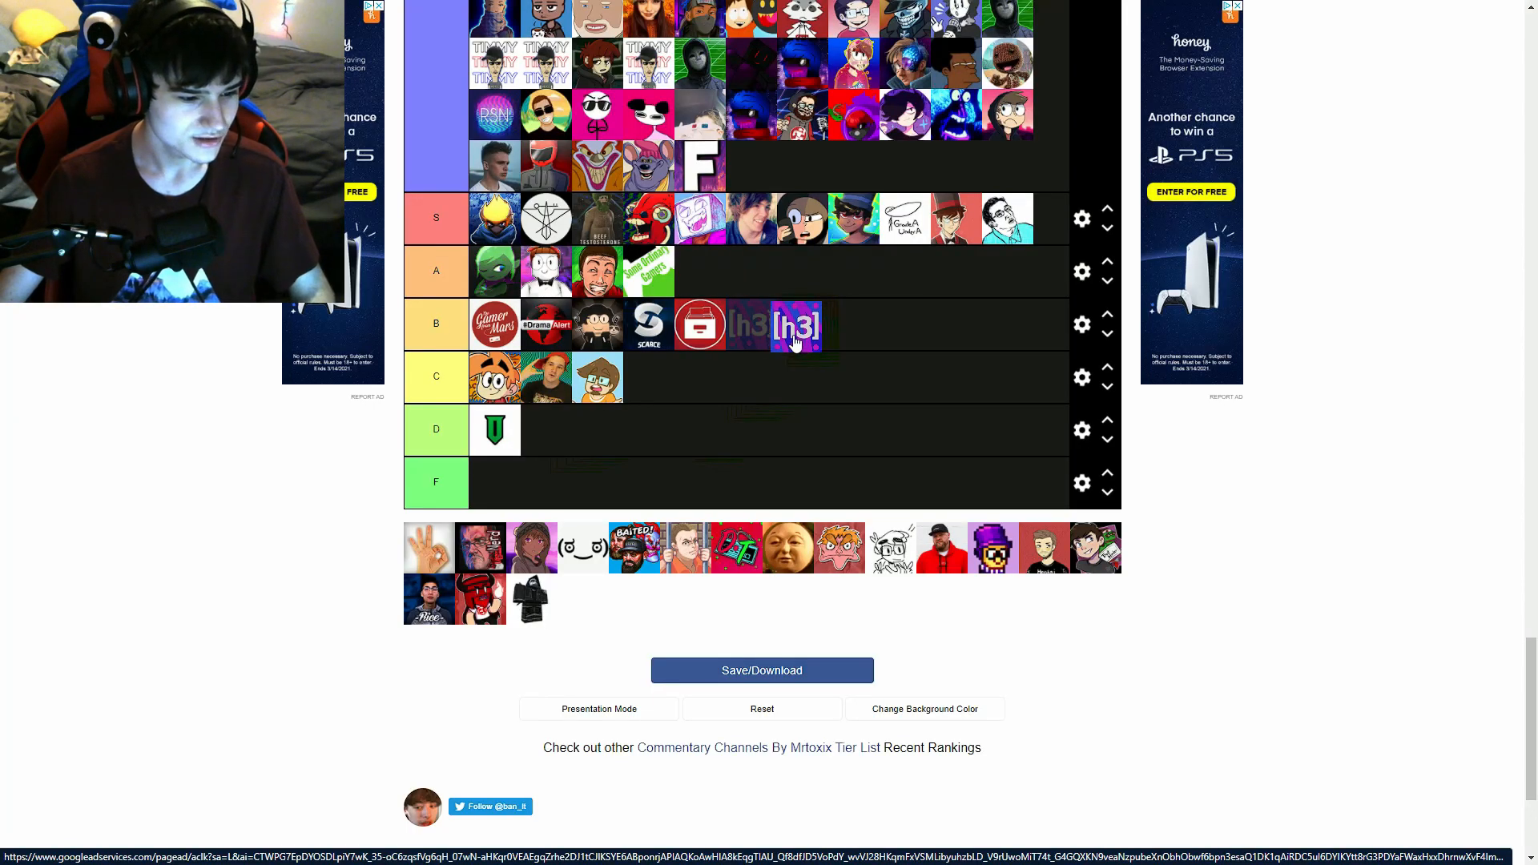
{"action": "left_click_drag", "start_coordinate": [800, 324], "coordinate": [811, 338]}
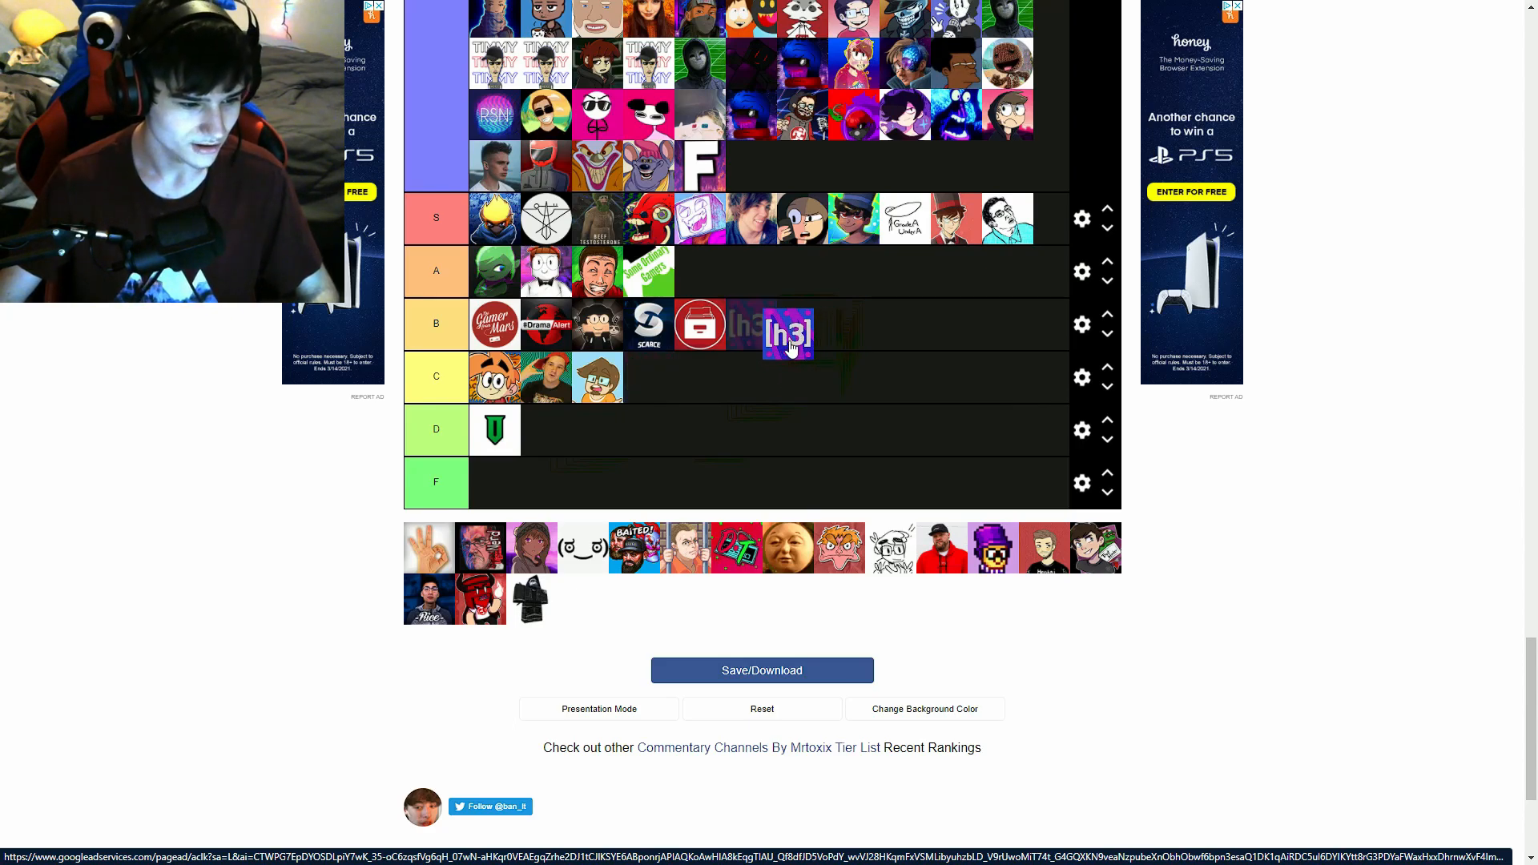
{"action": "left_click_drag", "start_coordinate": [785, 333], "coordinate": [745, 383]}
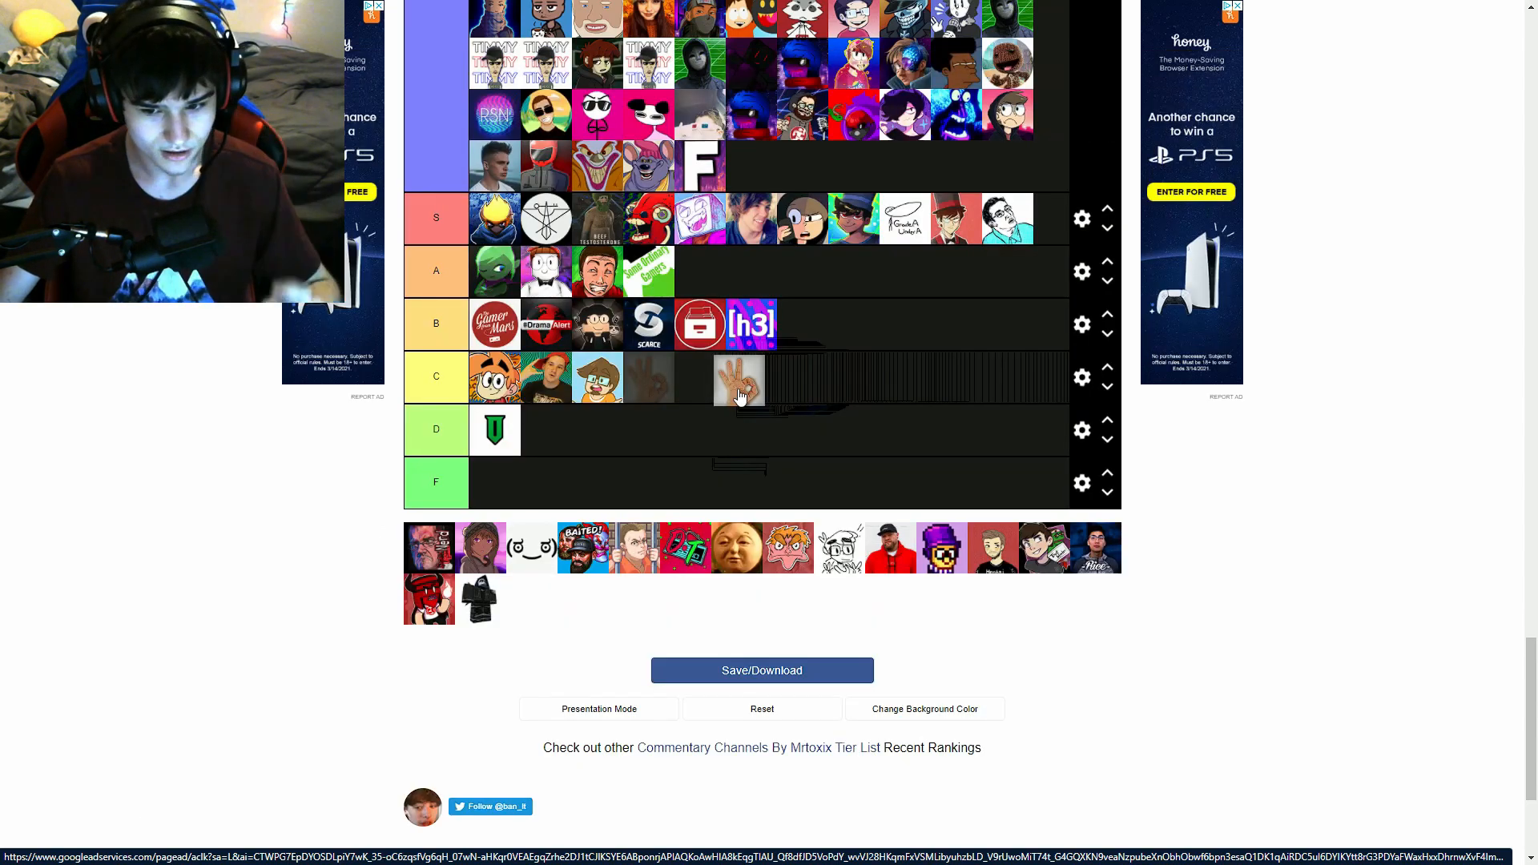
{"action": "left_click_drag", "start_coordinate": [739, 381], "coordinate": [731, 420]}
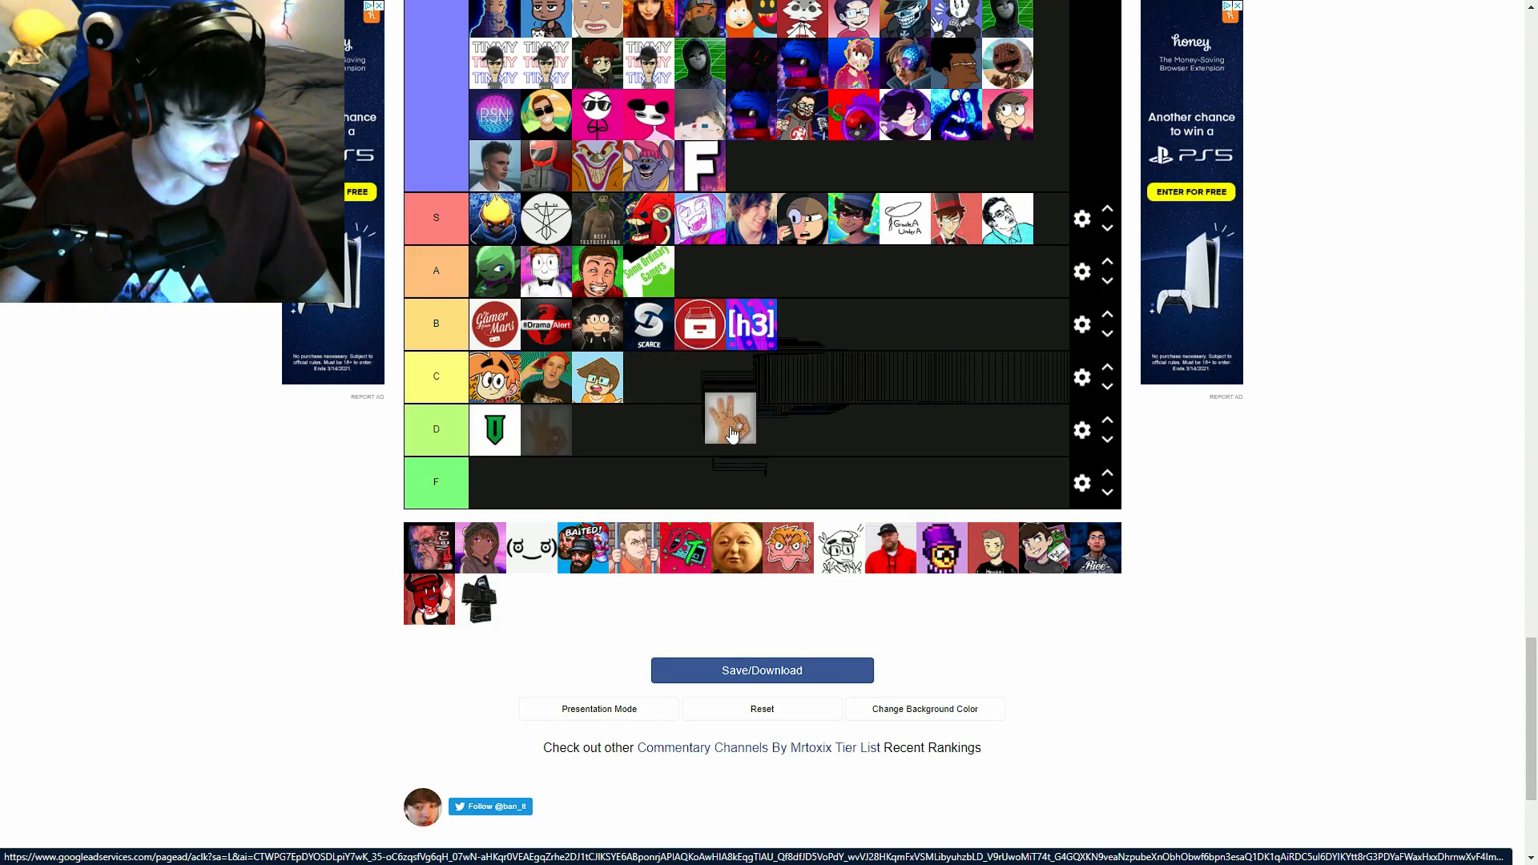
{"action": "left_click_drag", "start_coordinate": [729, 418], "coordinate": [849, 338]}
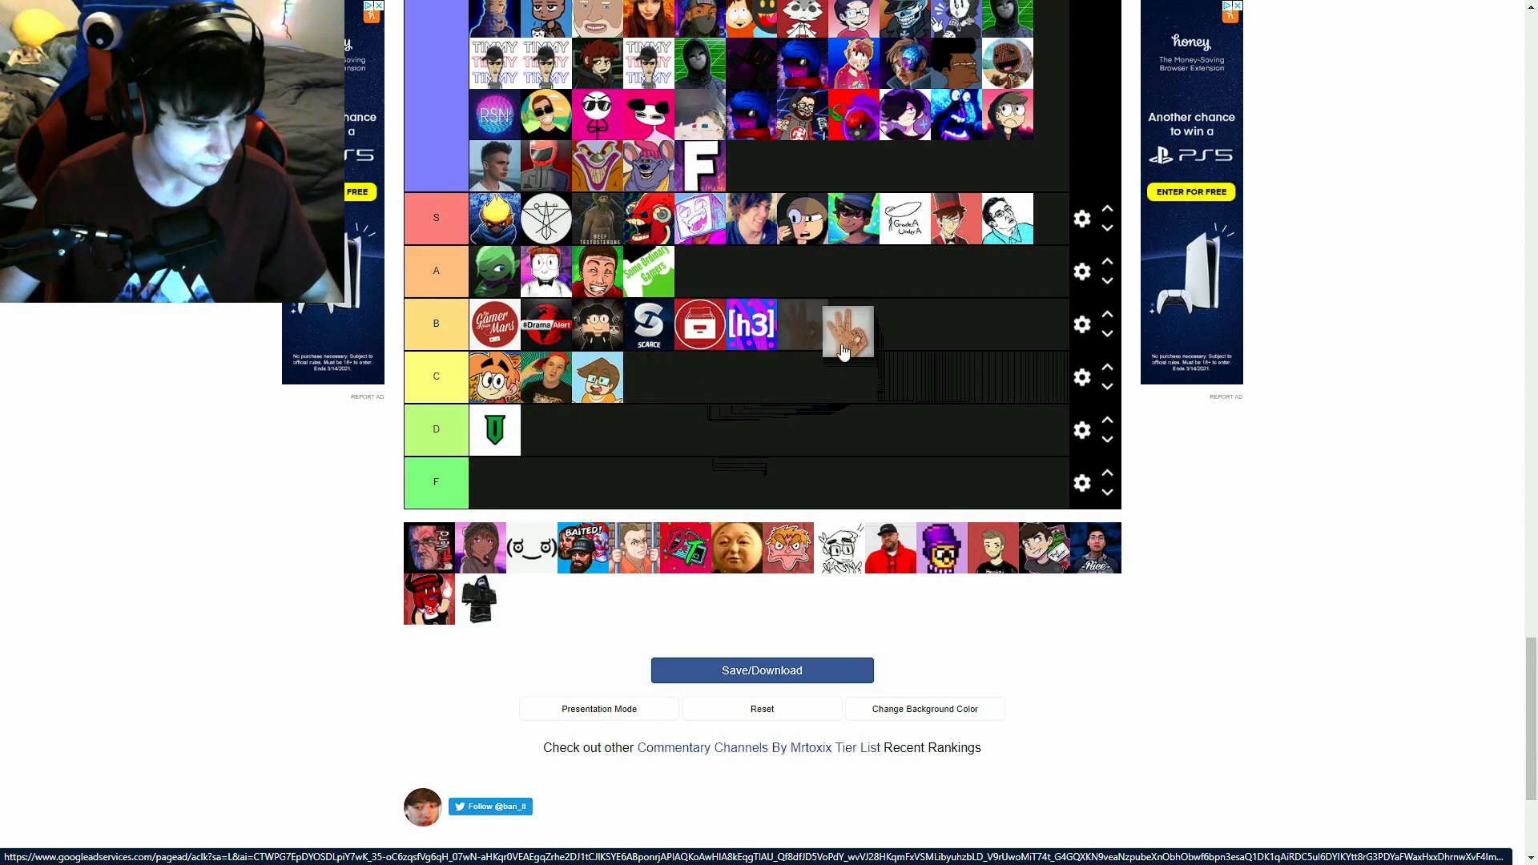
{"action": "left_click_drag", "start_coordinate": [849, 334], "coordinate": [657, 378]}
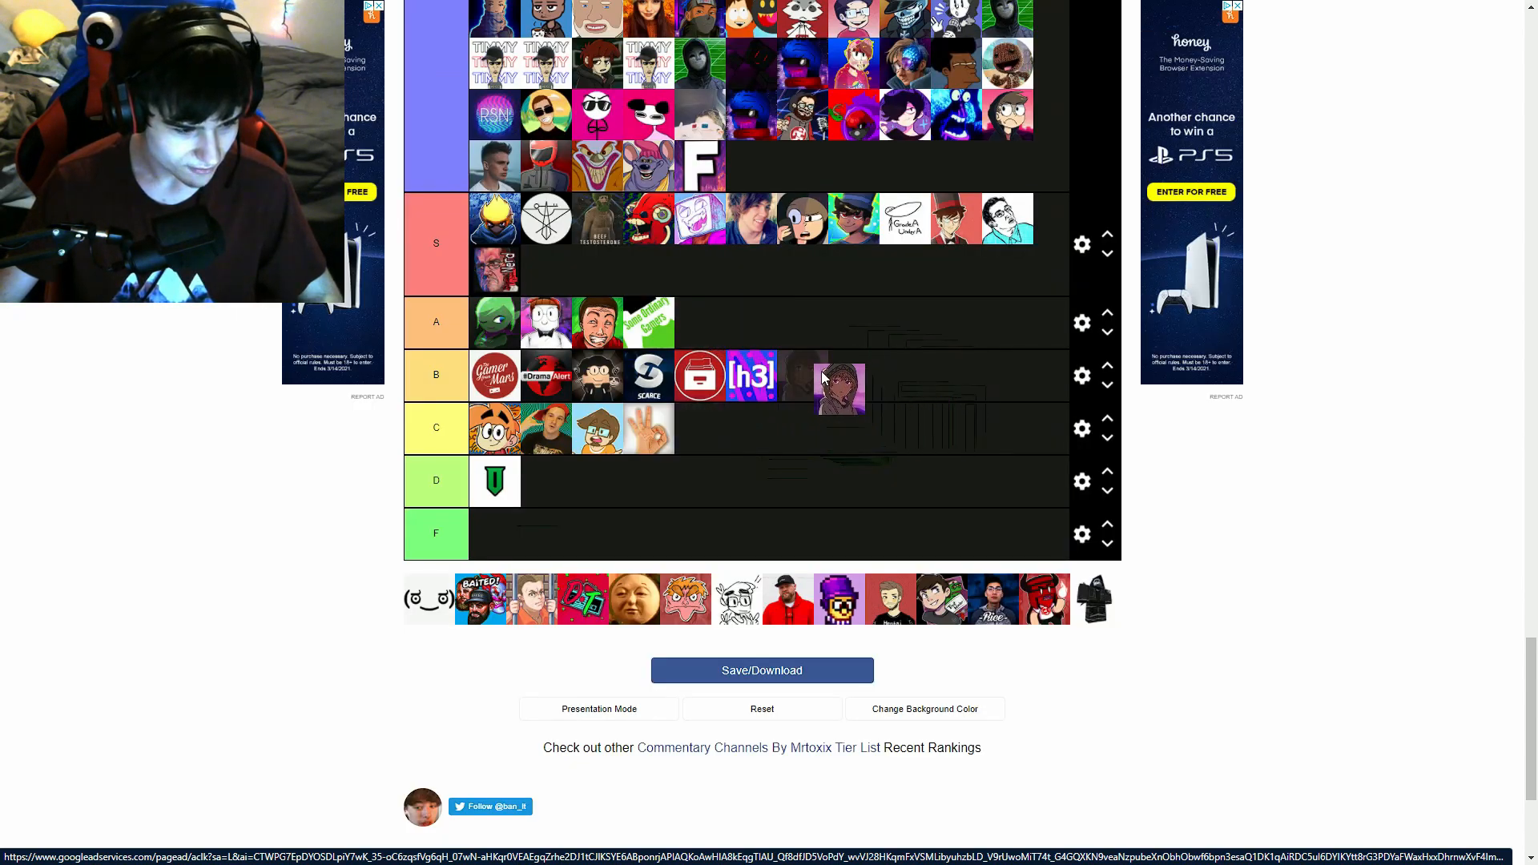
Rank the dark portrait in B, the emoticon face in D and BAITED in A
{"action": "left_click_drag", "start_coordinate": [838, 383], "coordinate": [846, 343]}
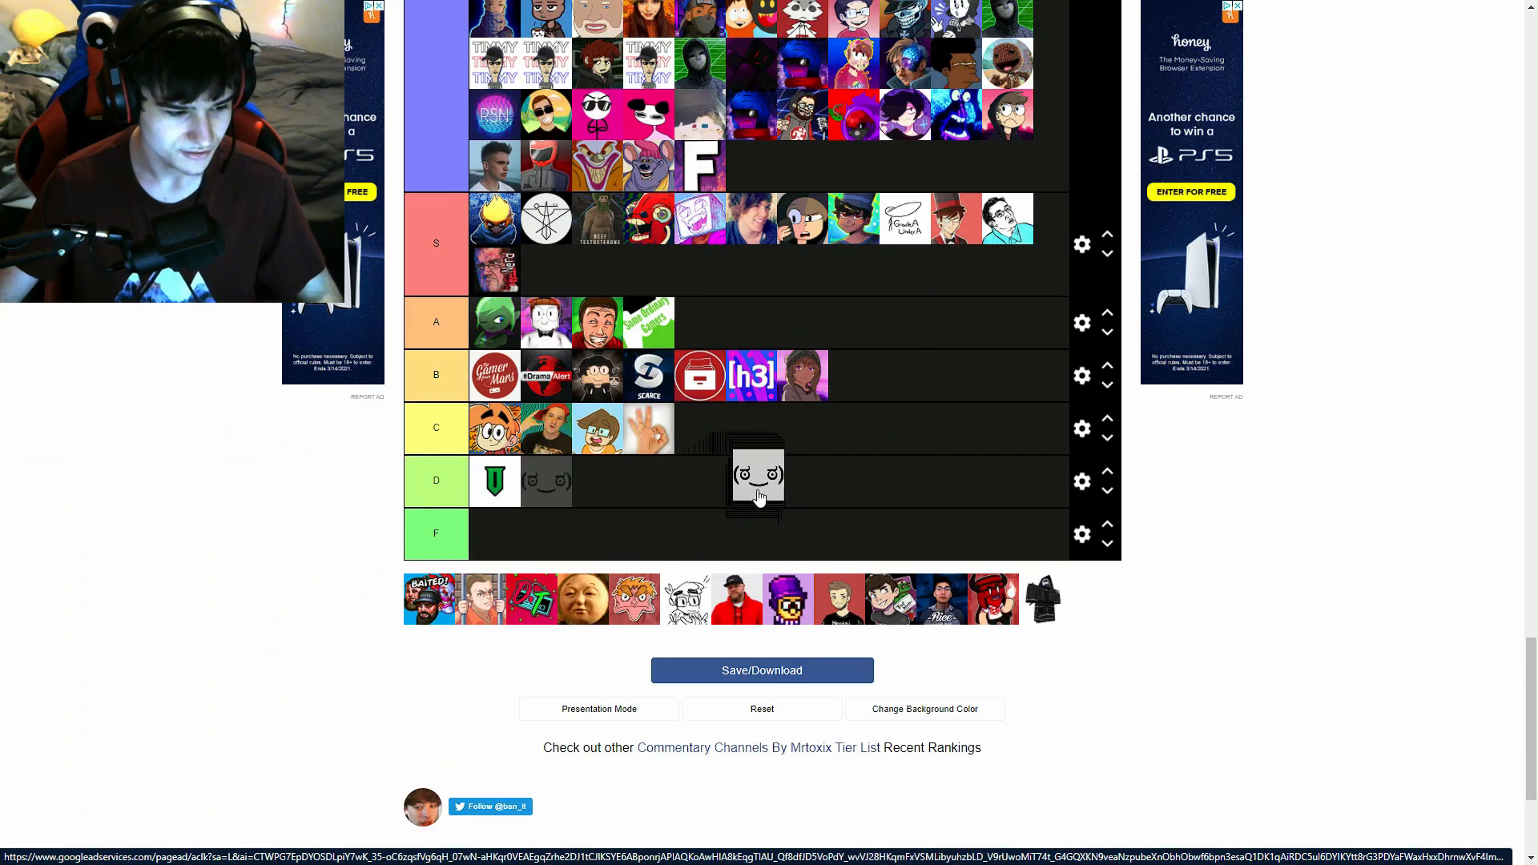
{"action": "left_click_drag", "start_coordinate": [755, 479], "coordinate": [790, 482]}
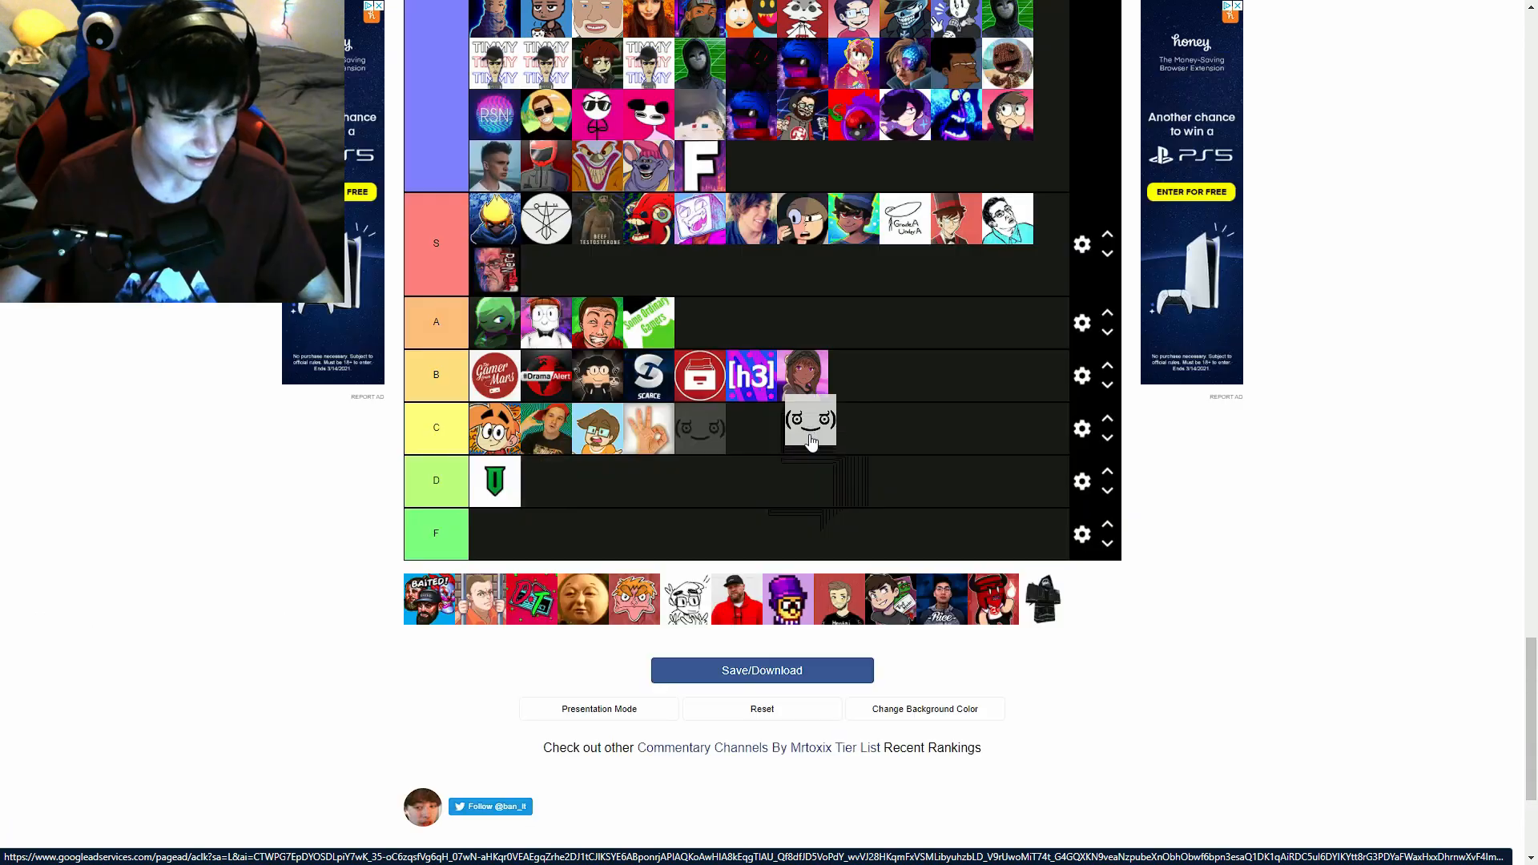
{"action": "left_click_drag", "start_coordinate": [809, 423], "coordinate": [755, 480]}
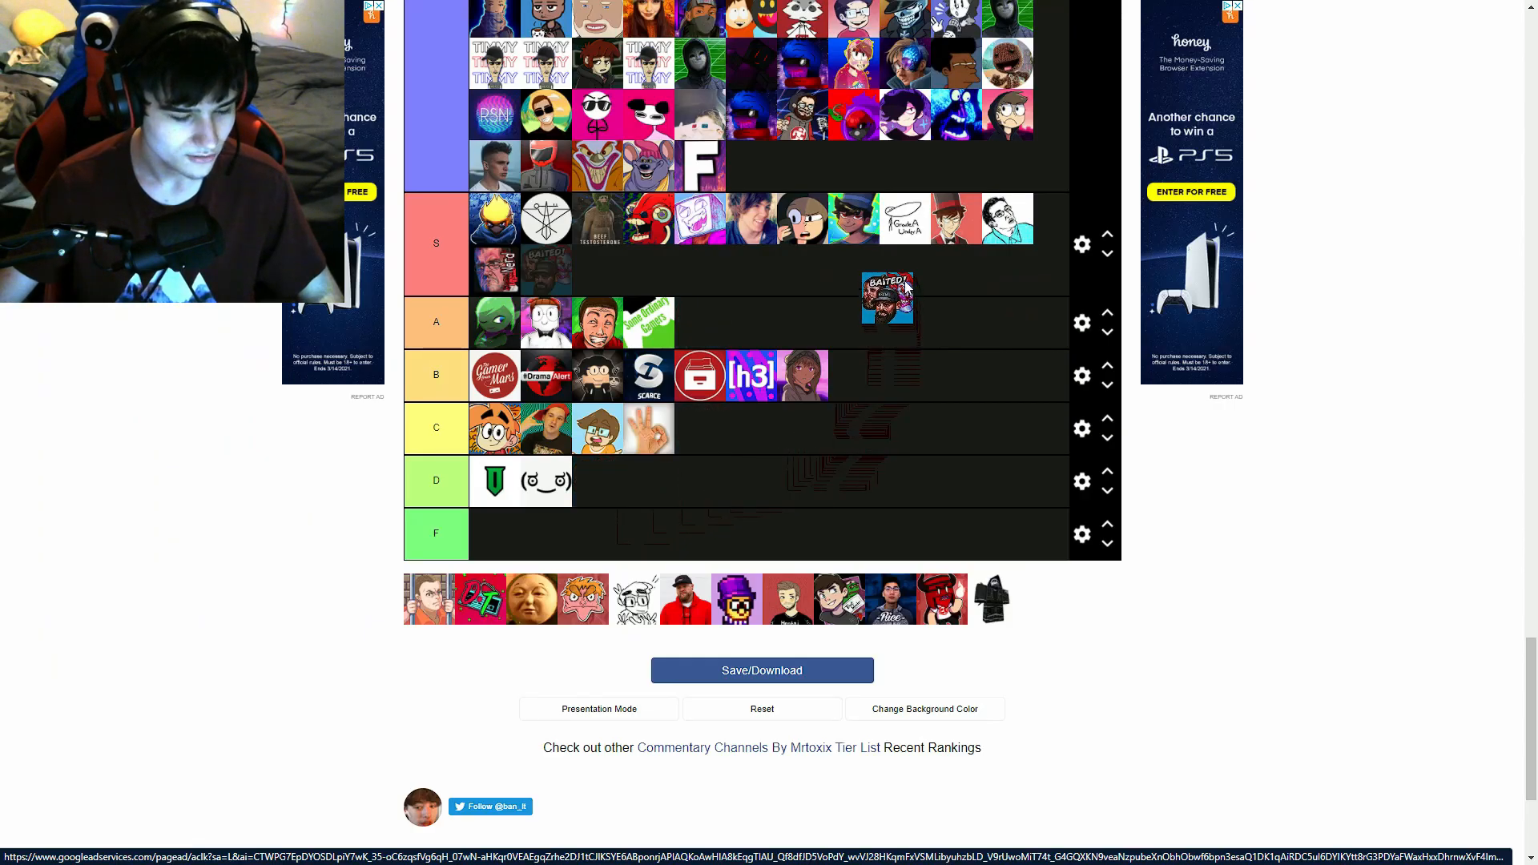
{"action": "left_click_drag", "start_coordinate": [886, 299], "coordinate": [929, 329]}
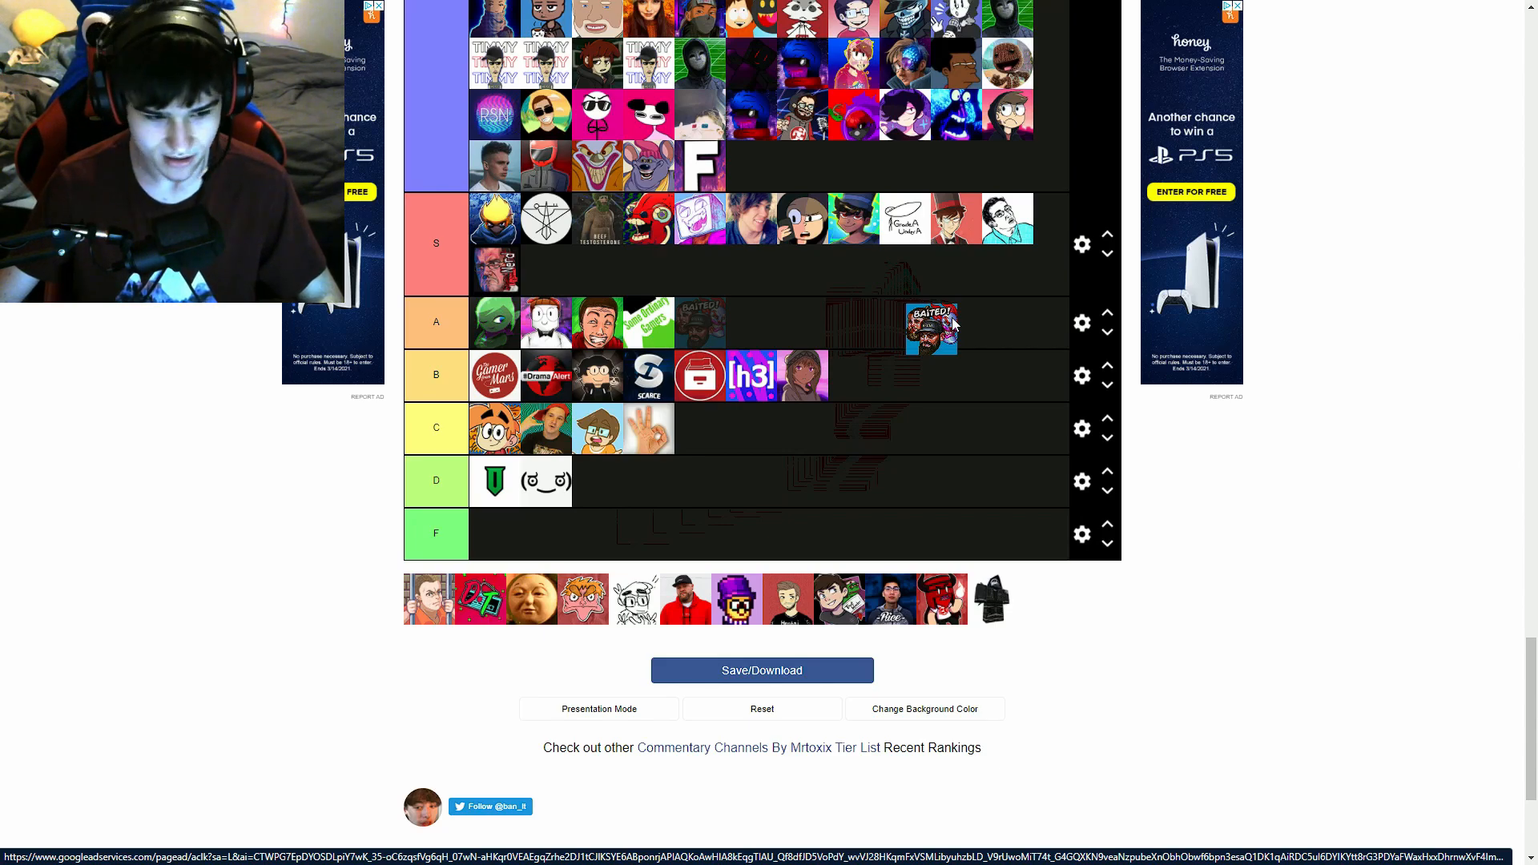
{"action": "left_click_drag", "start_coordinate": [929, 329], "coordinate": [947, 351]}
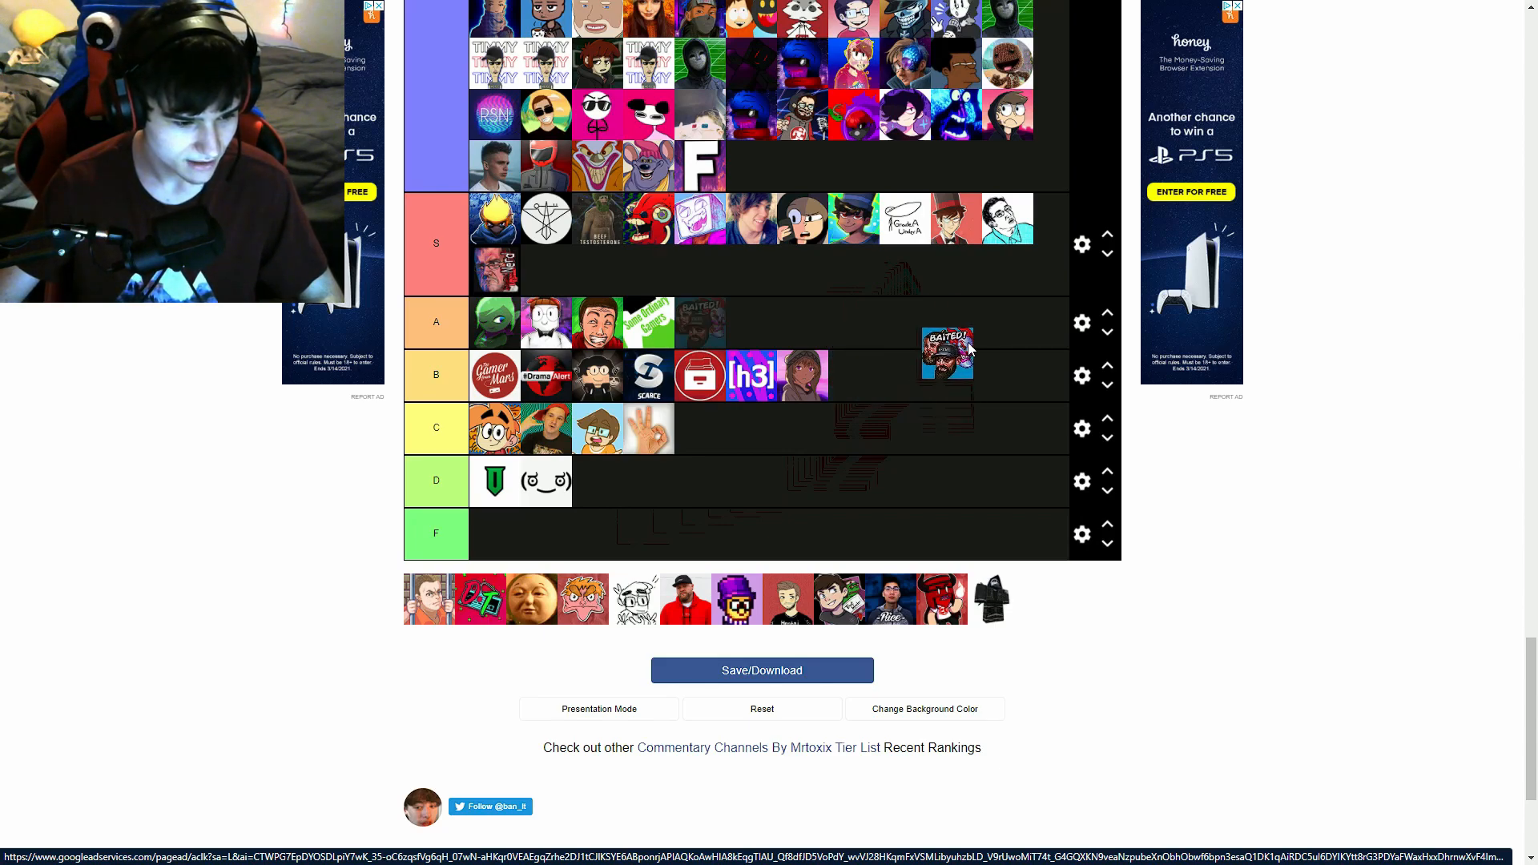
{"action": "left_click_drag", "start_coordinate": [947, 356], "coordinate": [901, 313]}
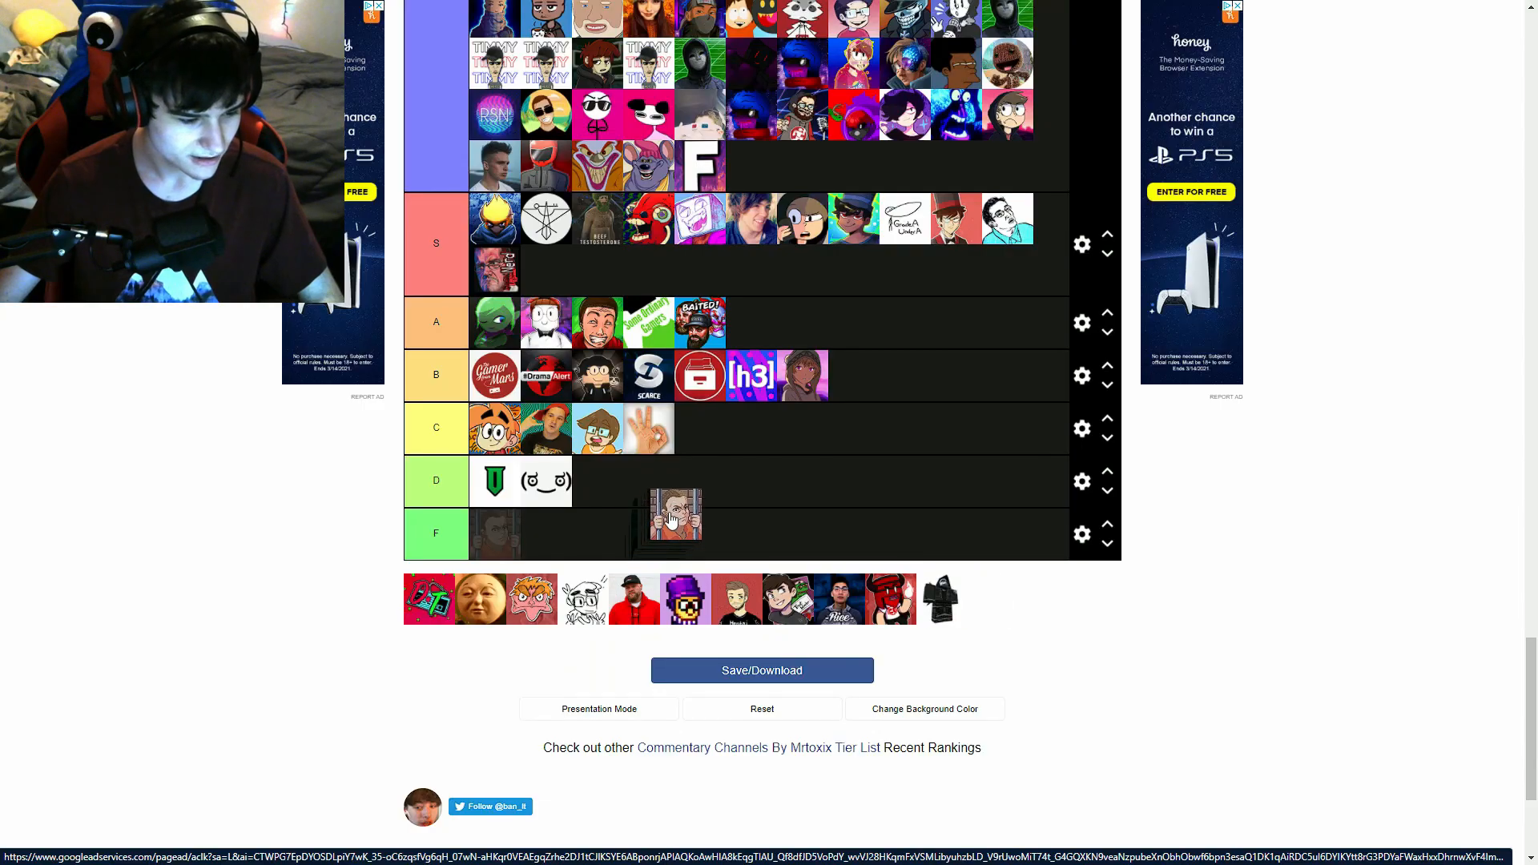
Rank a portrait in D, the green-screen TV in B and the pink cartoon in A
{"action": "left_click_drag", "start_coordinate": [674, 514], "coordinate": [694, 514]}
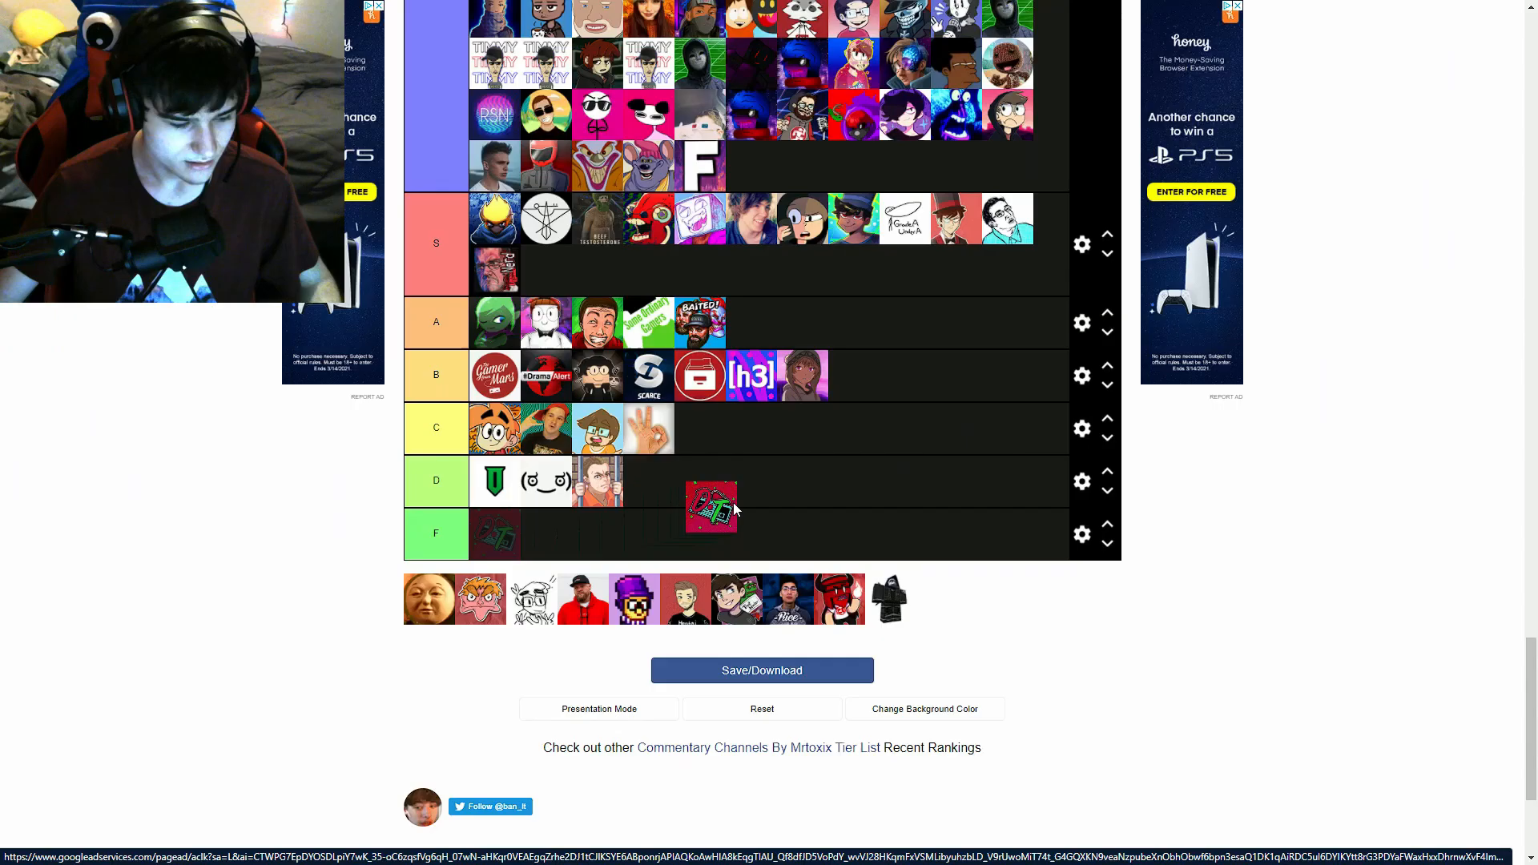
{"action": "left_click_drag", "start_coordinate": [711, 508], "coordinate": [902, 373]}
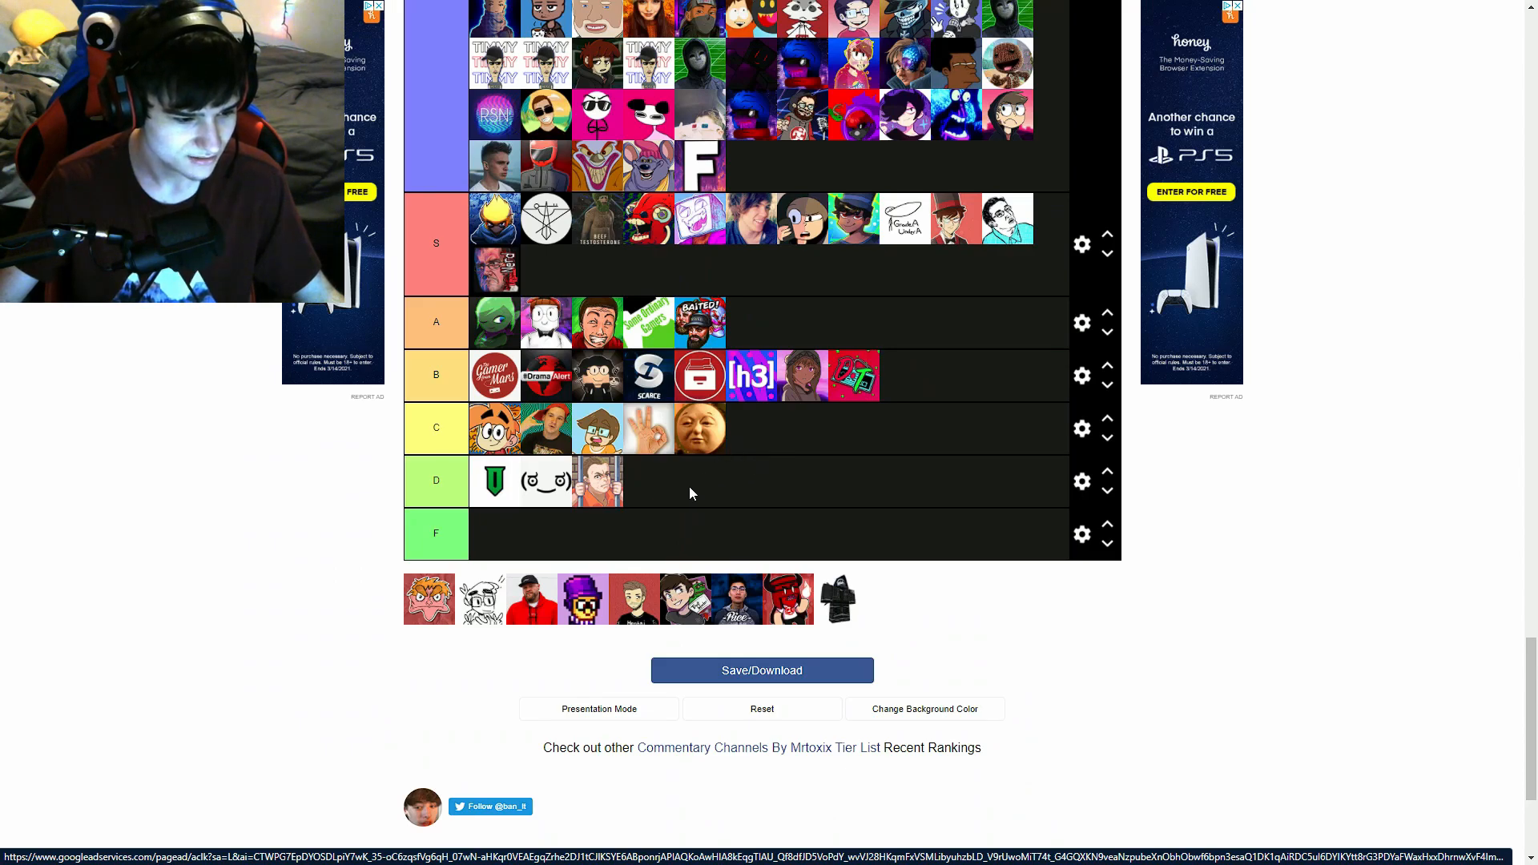
{"action": "left_click_drag", "start_coordinate": [429, 598], "coordinate": [822, 470]}
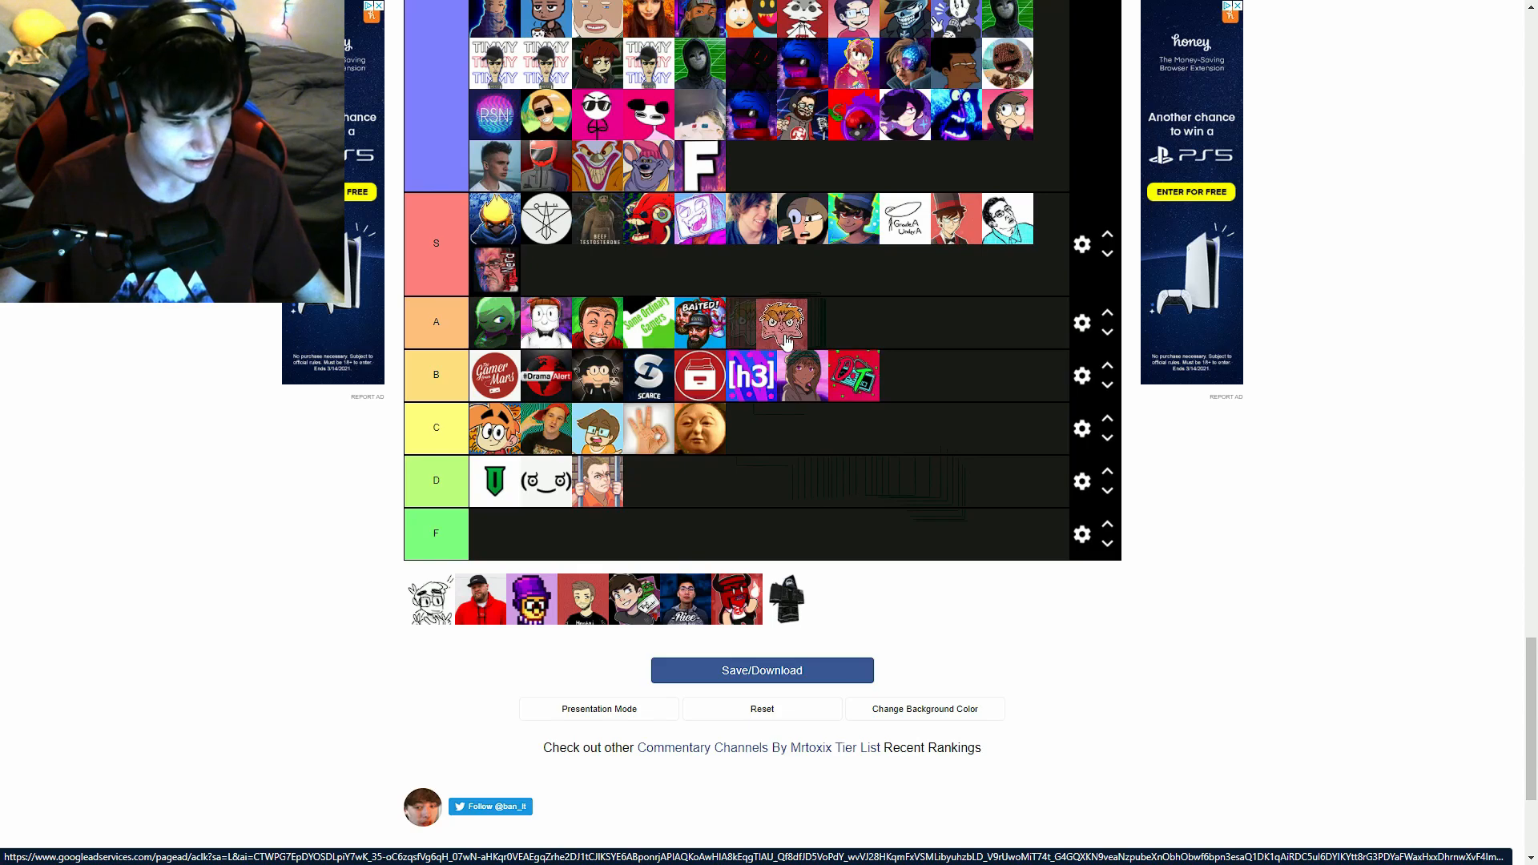
{"action": "left_click_drag", "start_coordinate": [780, 322], "coordinate": [897, 322]}
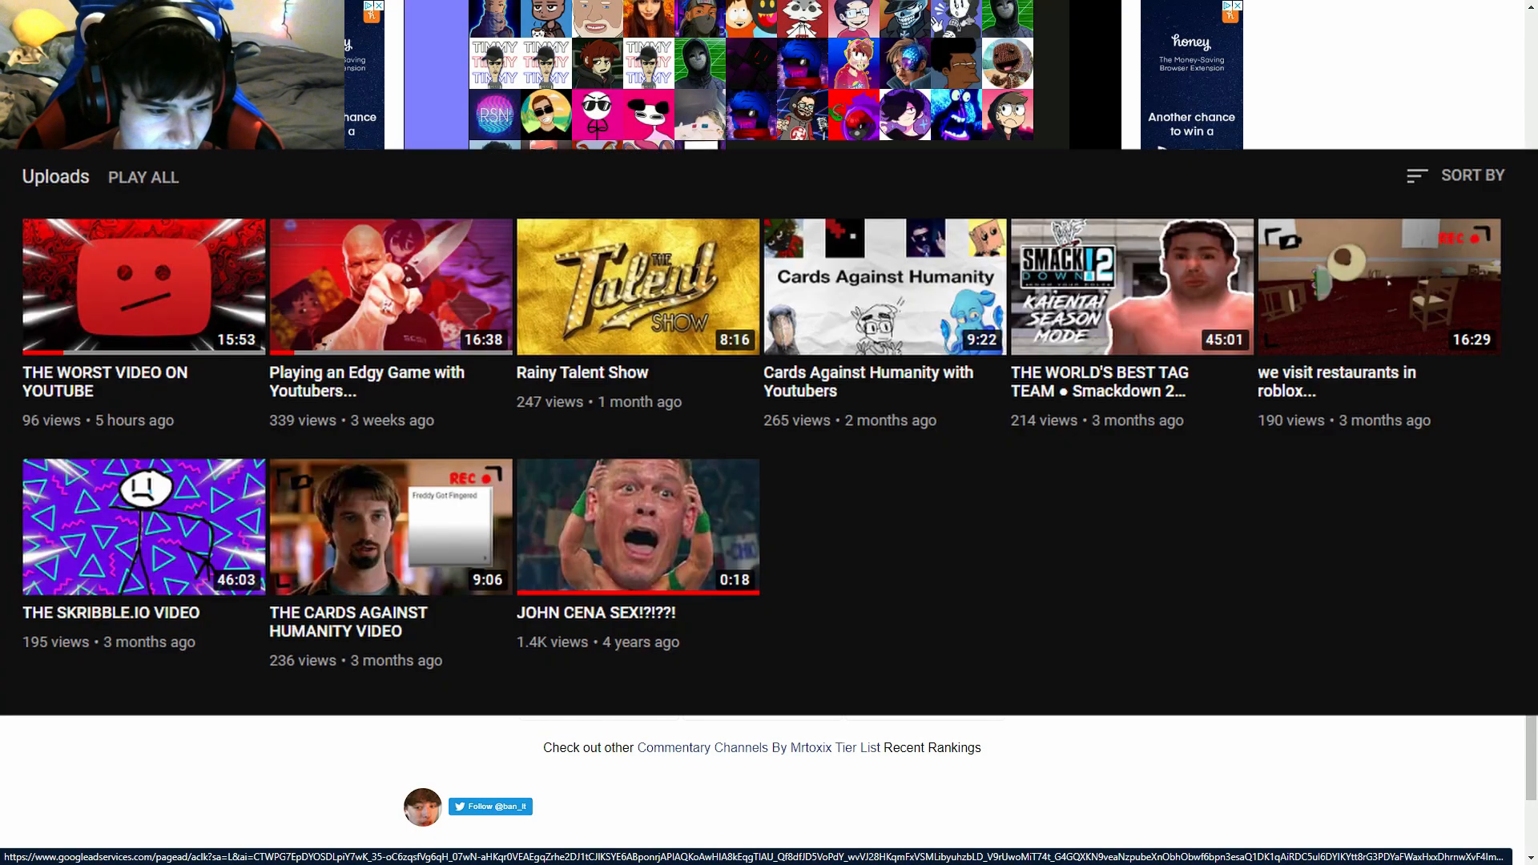
Scroll through the YouTube channel's uploaded videos before returning to the tier list
{"action": "scroll", "scroll_direction": "down", "scroll_amount": 3}
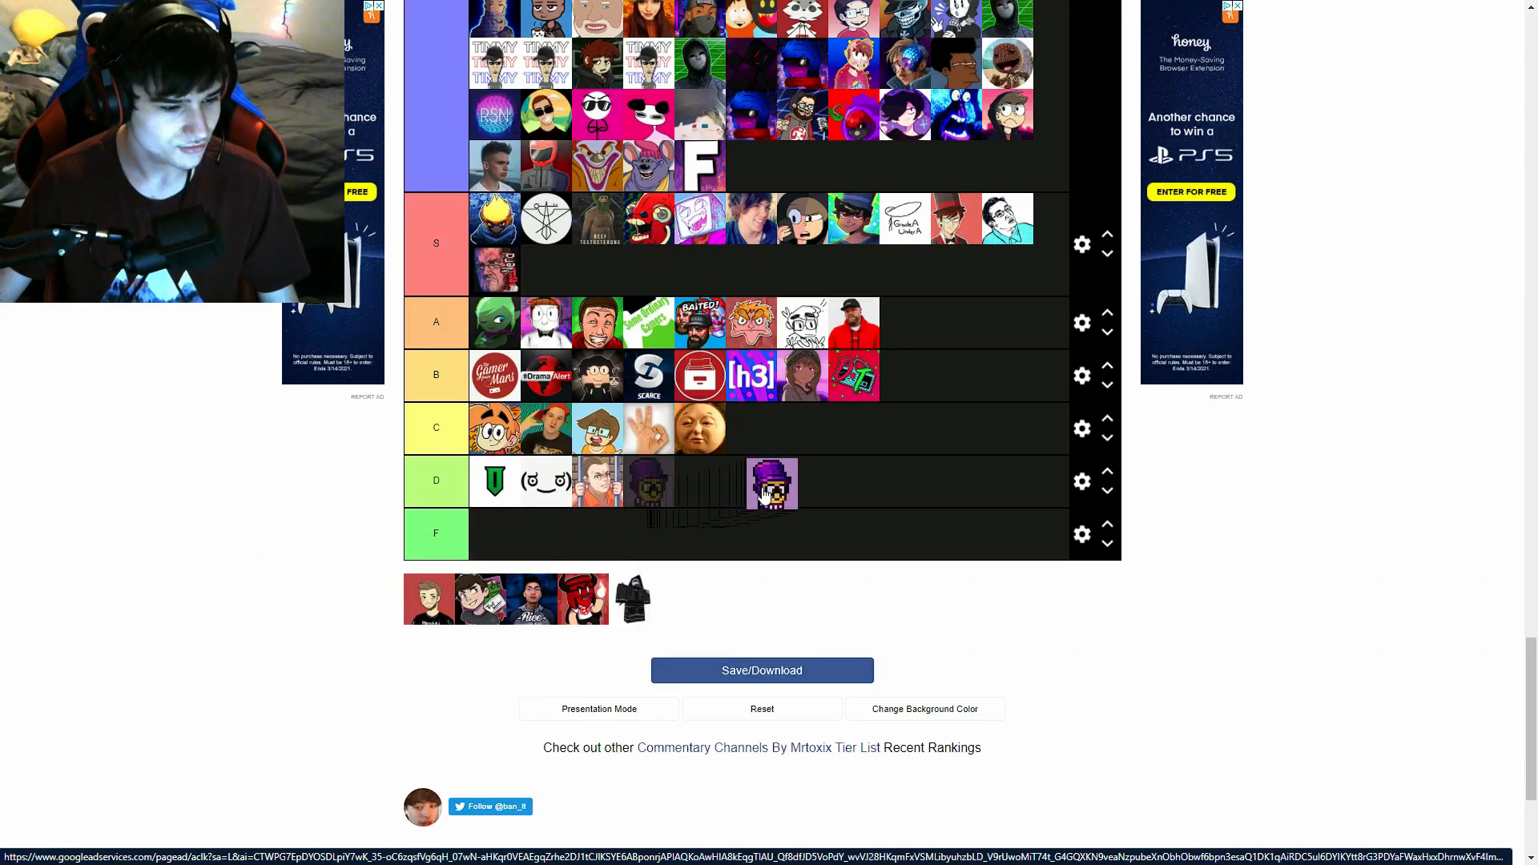
Place the purple cartoon in tier D and the dark blocky figure in F, emptying the pool
{"action": "left_click_drag", "start_coordinate": [773, 483], "coordinate": [872, 482]}
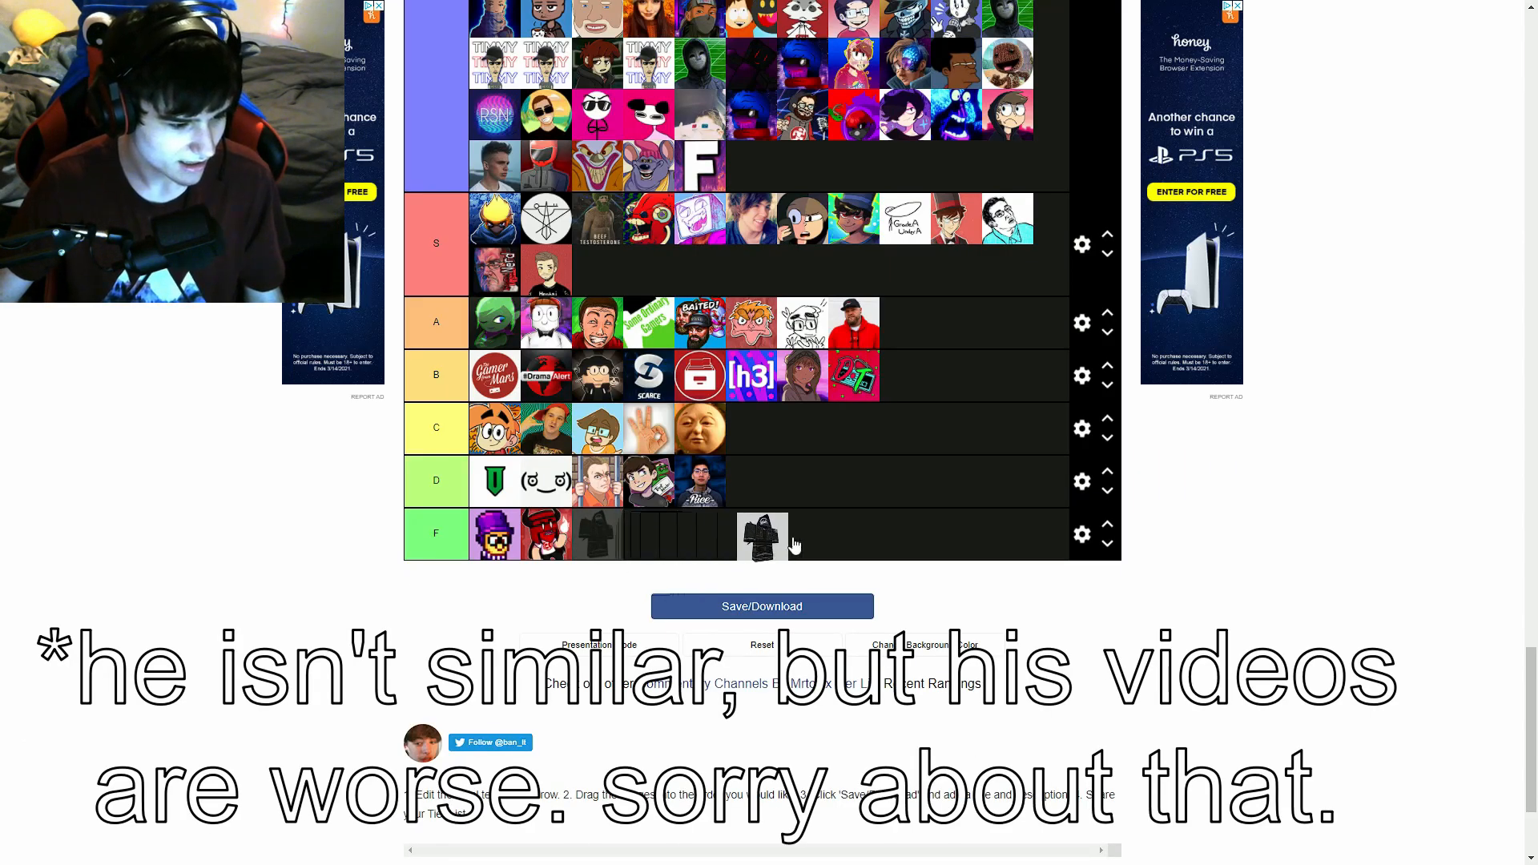
{"action": "left_click_drag", "start_coordinate": [760, 538], "coordinate": [736, 539]}
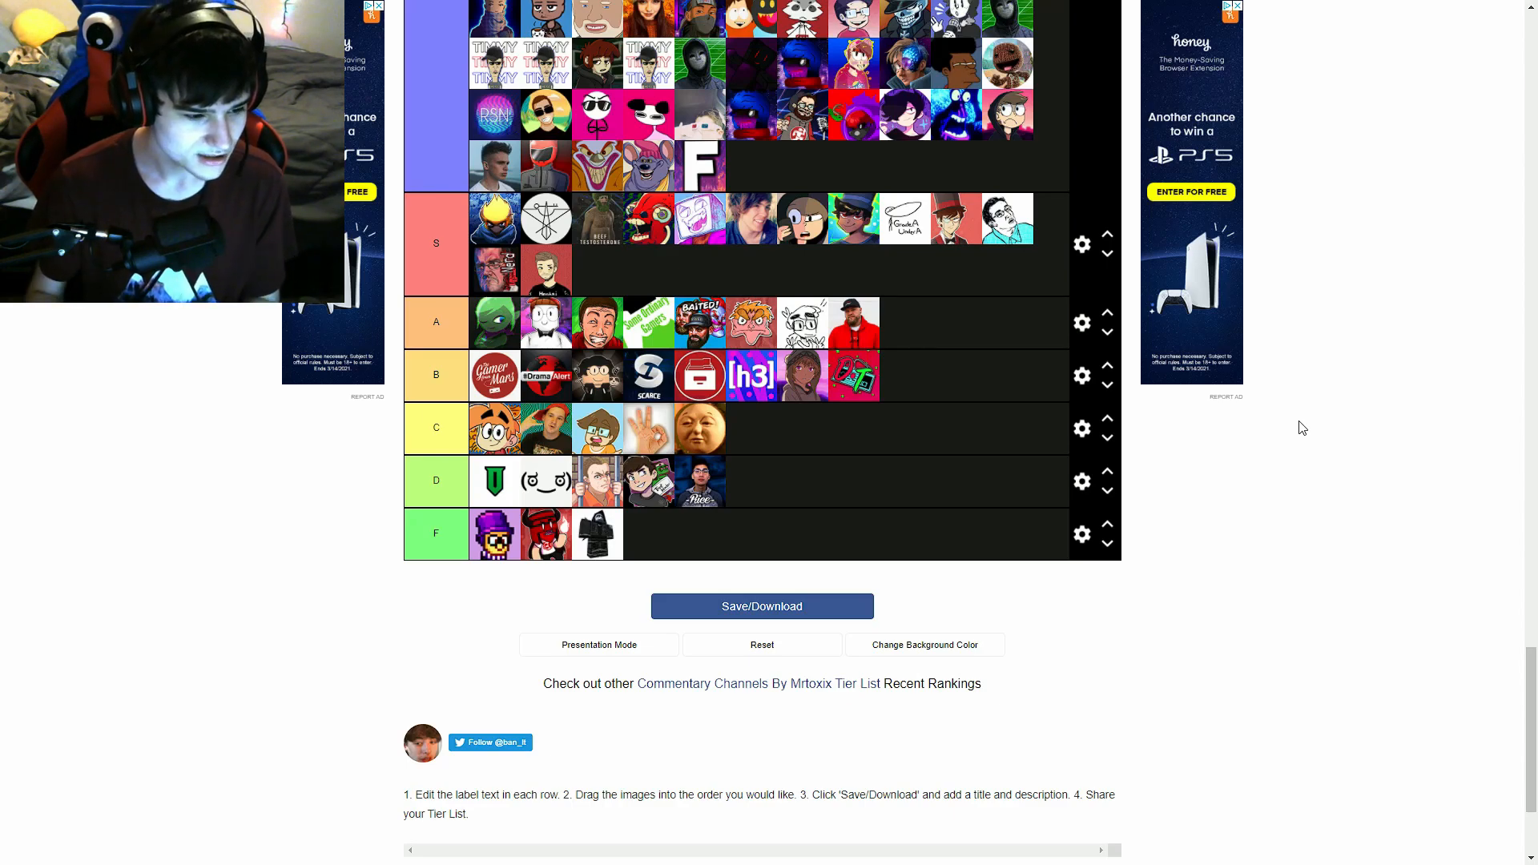
{"action": "mouse_move", "coordinate": [640, 458]}
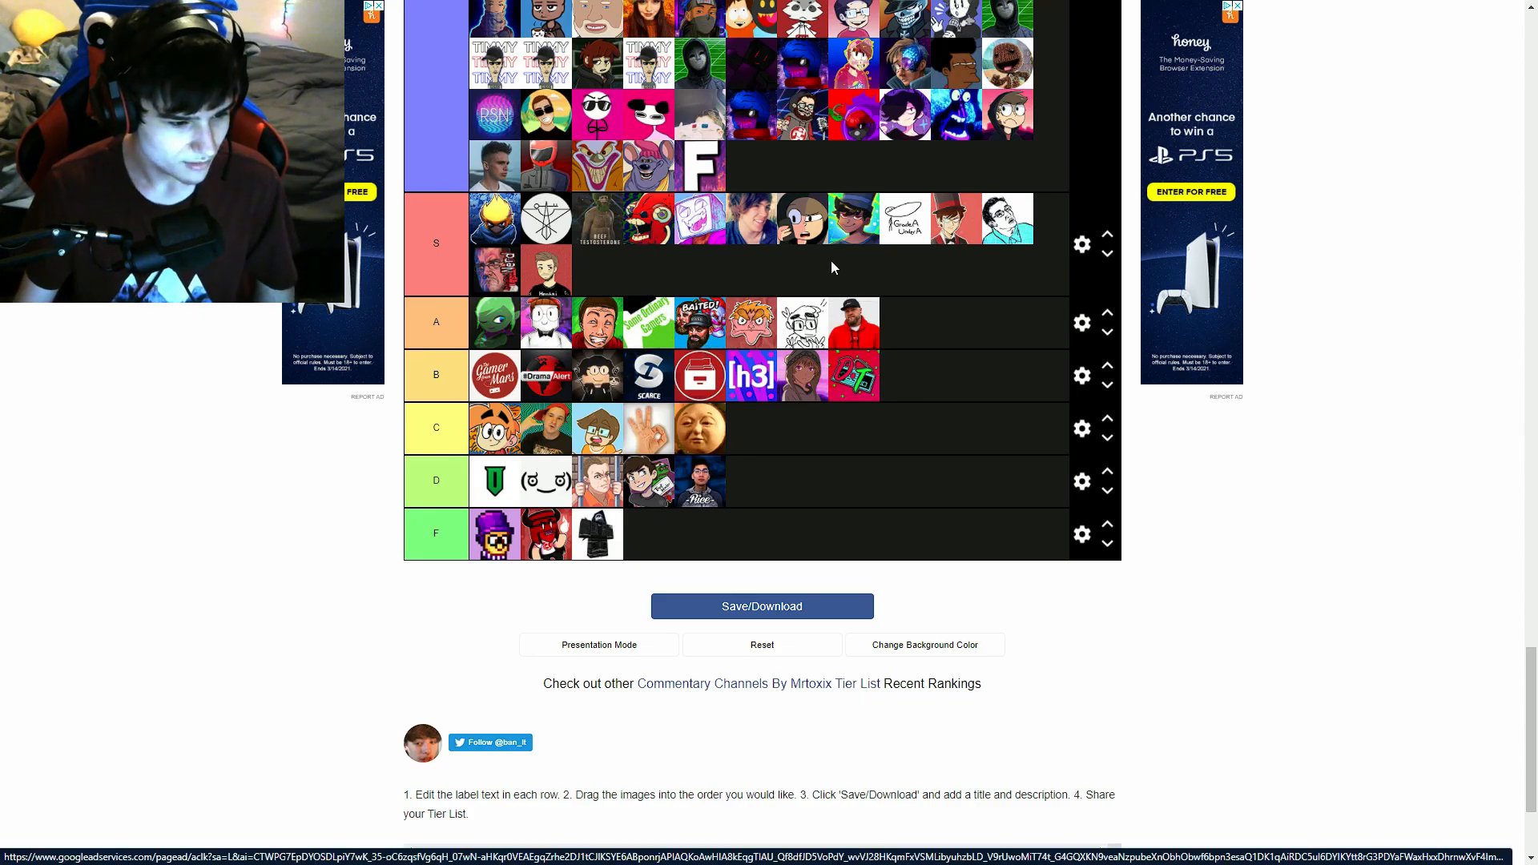
{"action": "mouse_move", "coordinate": [823, 264]}
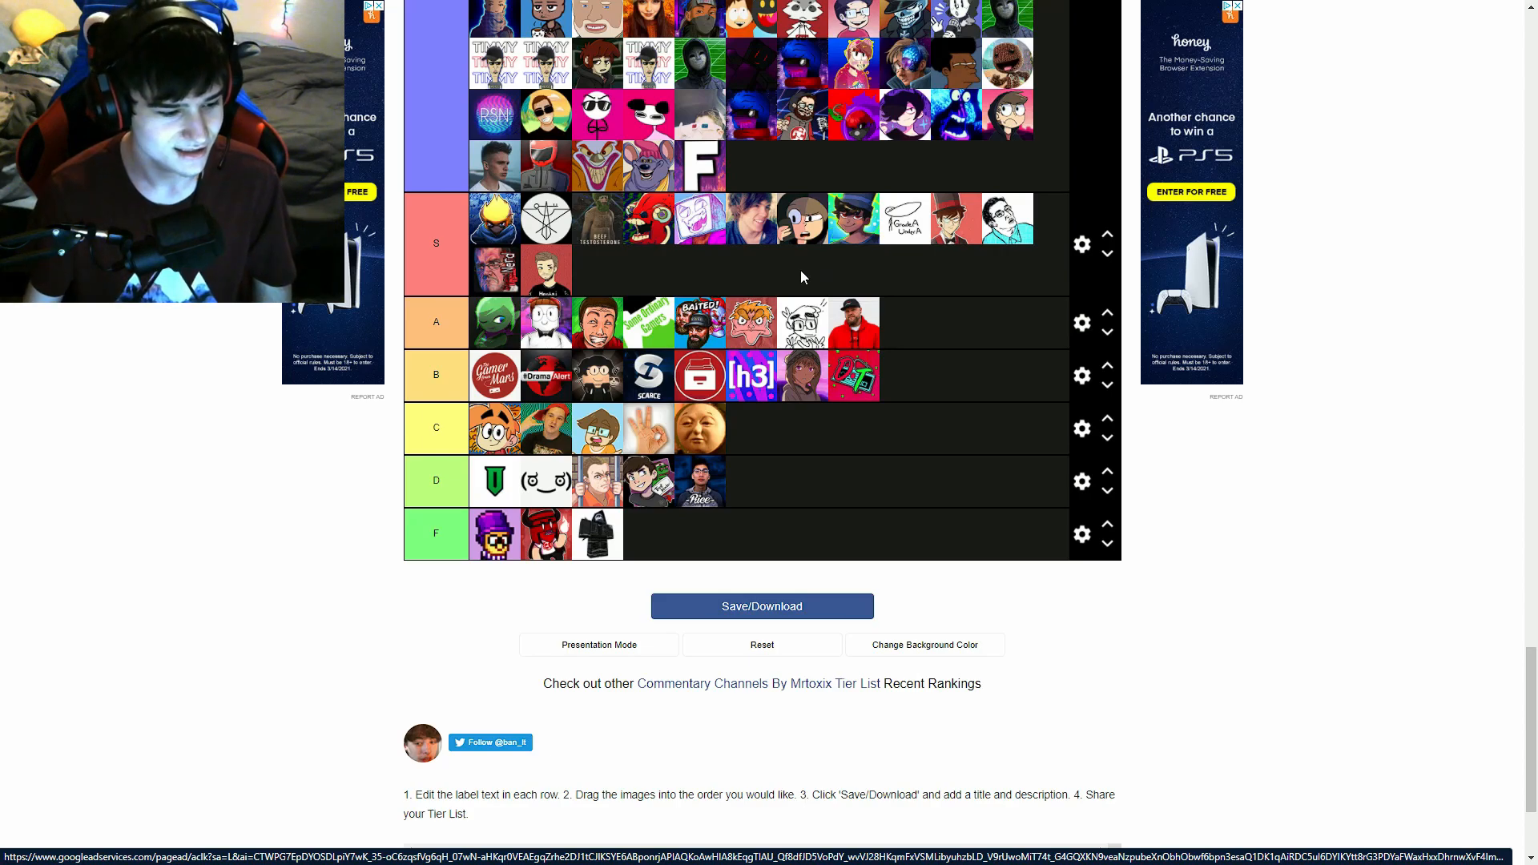
{"action": "mouse_move", "coordinate": [844, 355]}
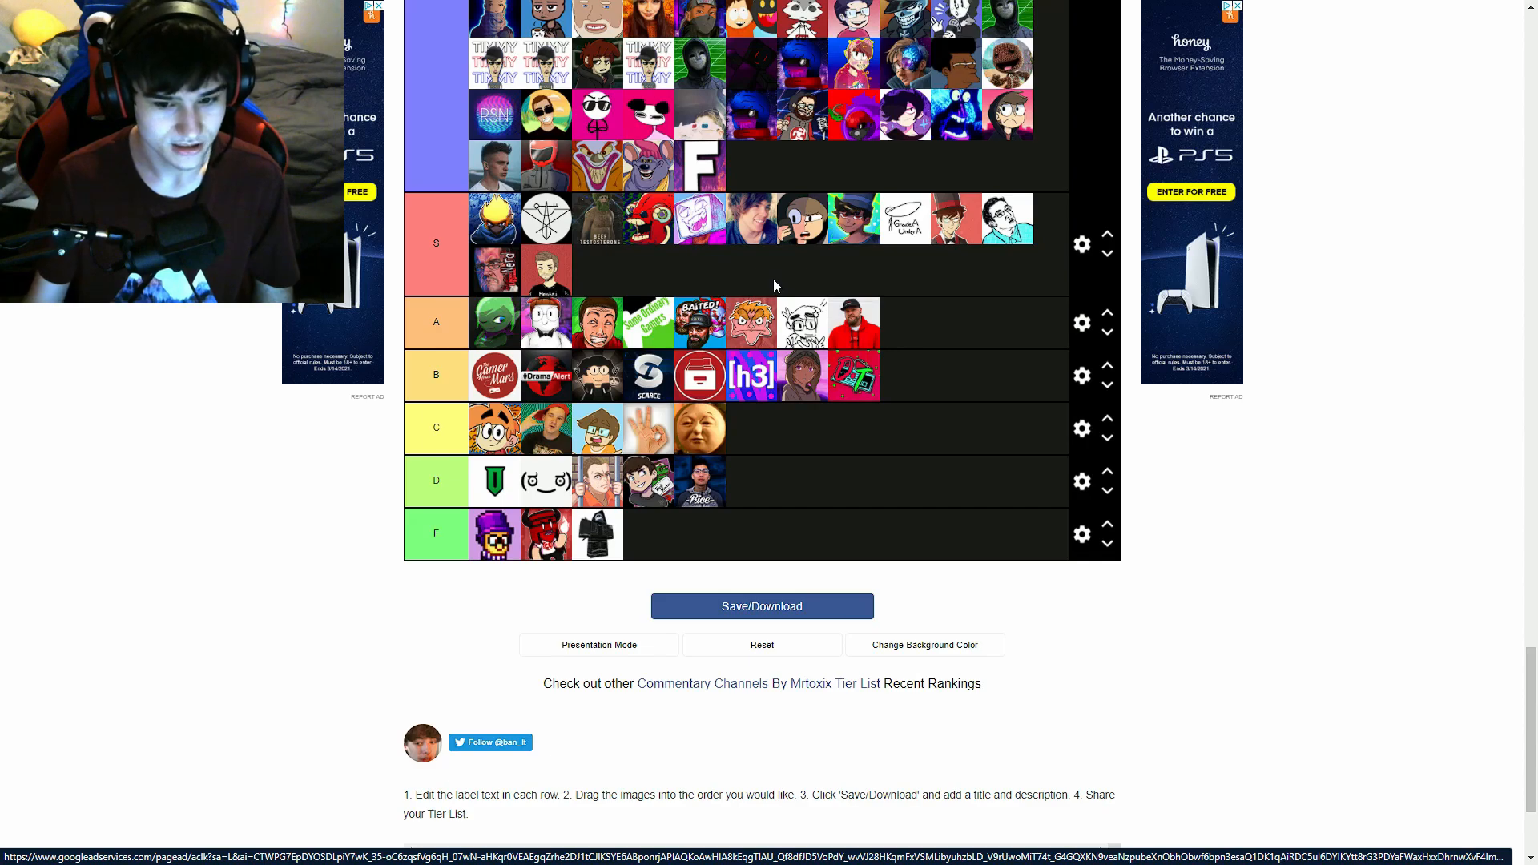
{"action": "mouse_move", "coordinate": [727, 526]}
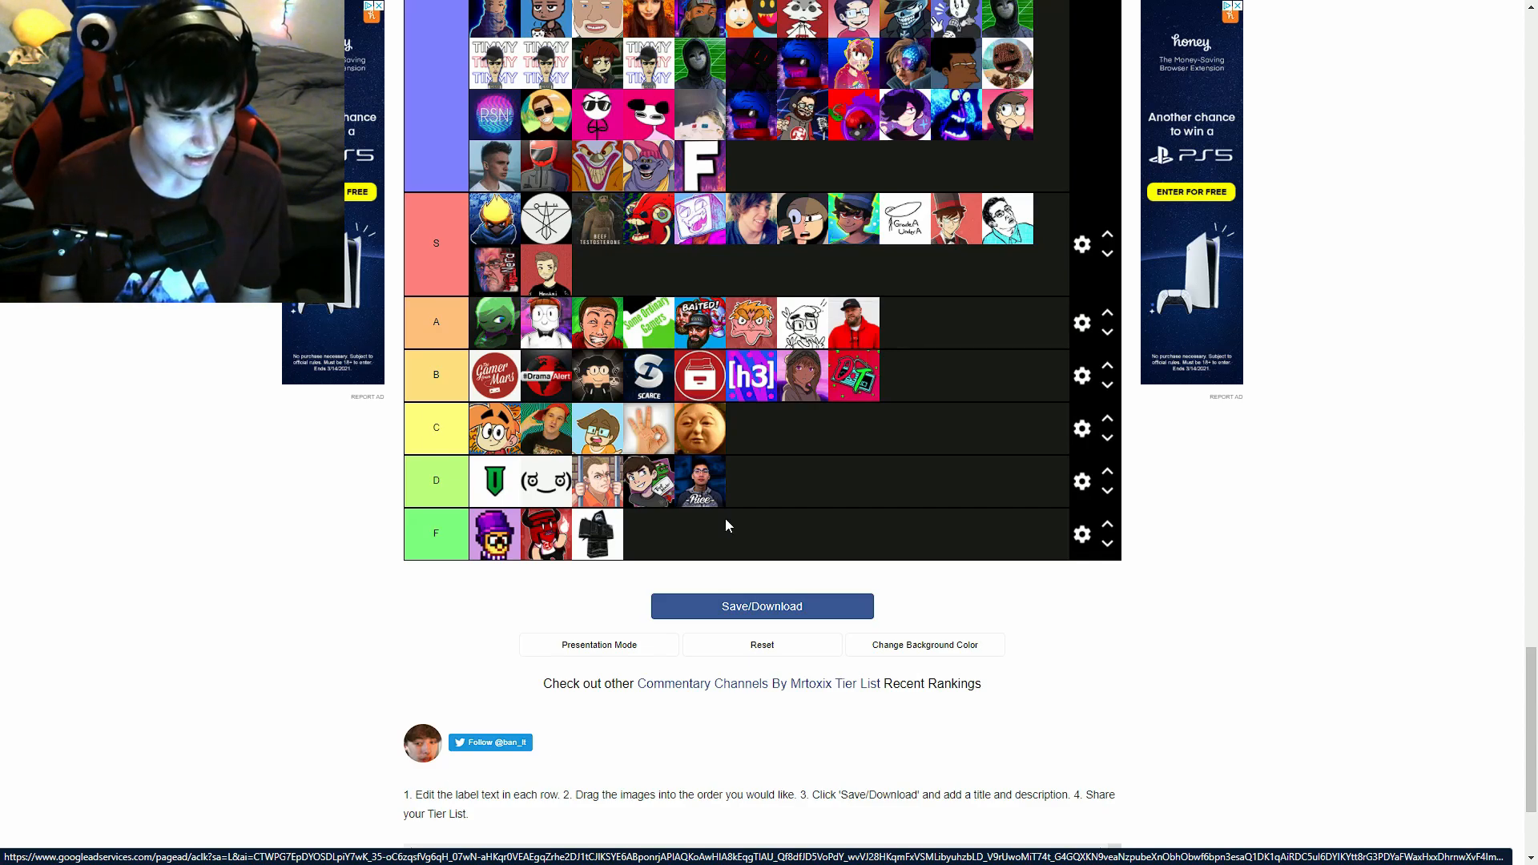